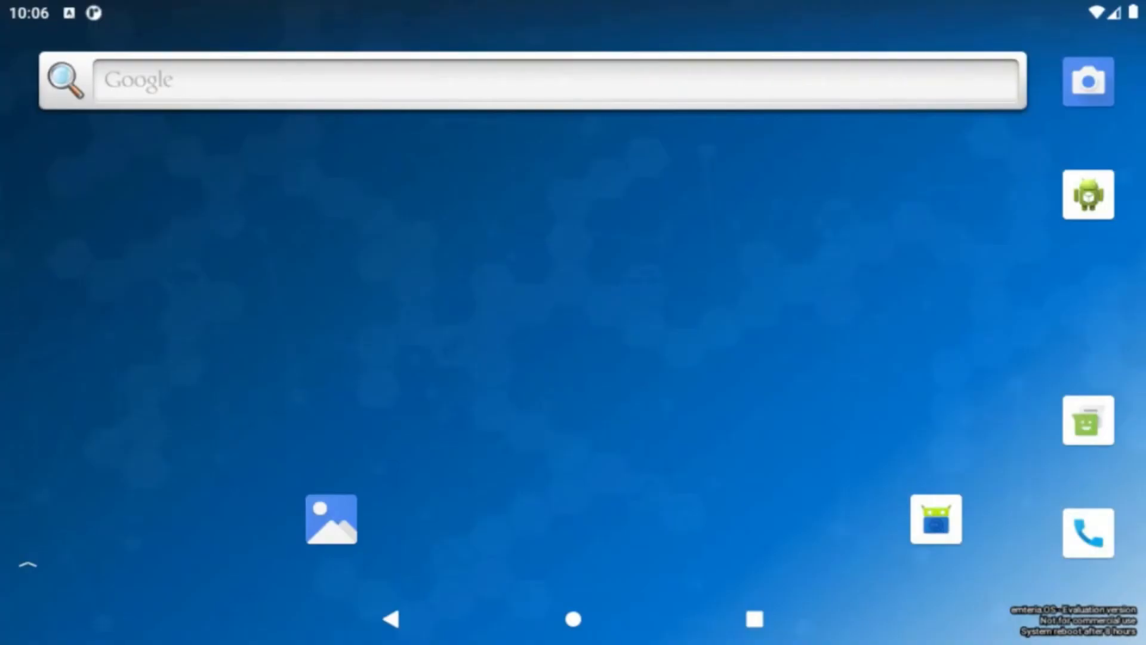
mouse_move(463, 336)
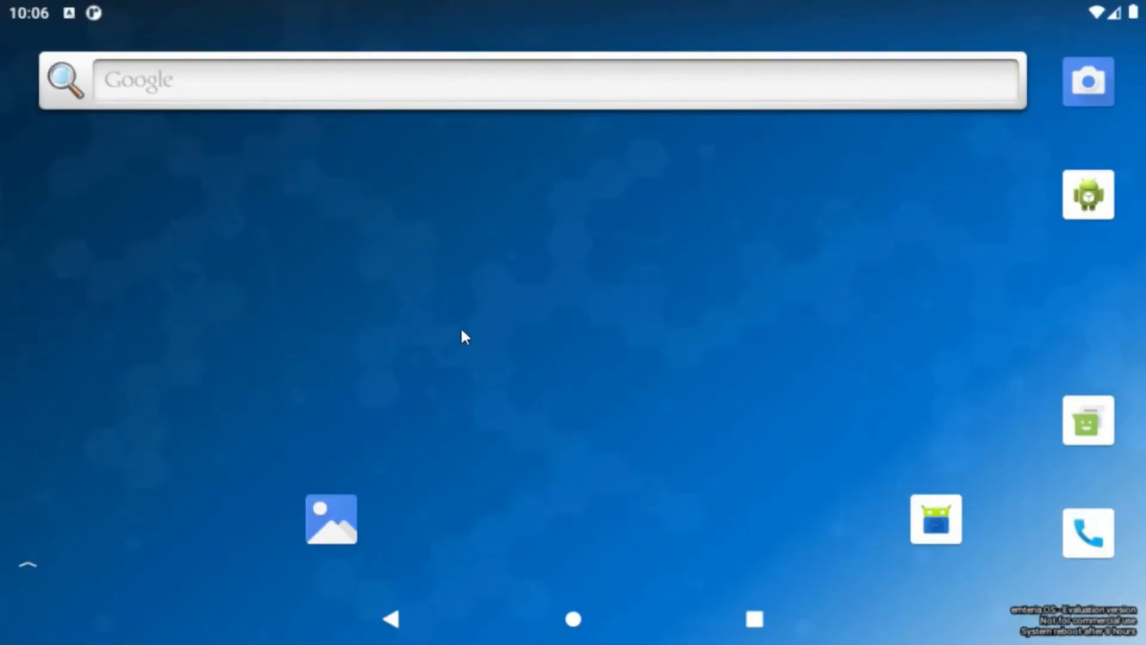
mouse_move(335, 294)
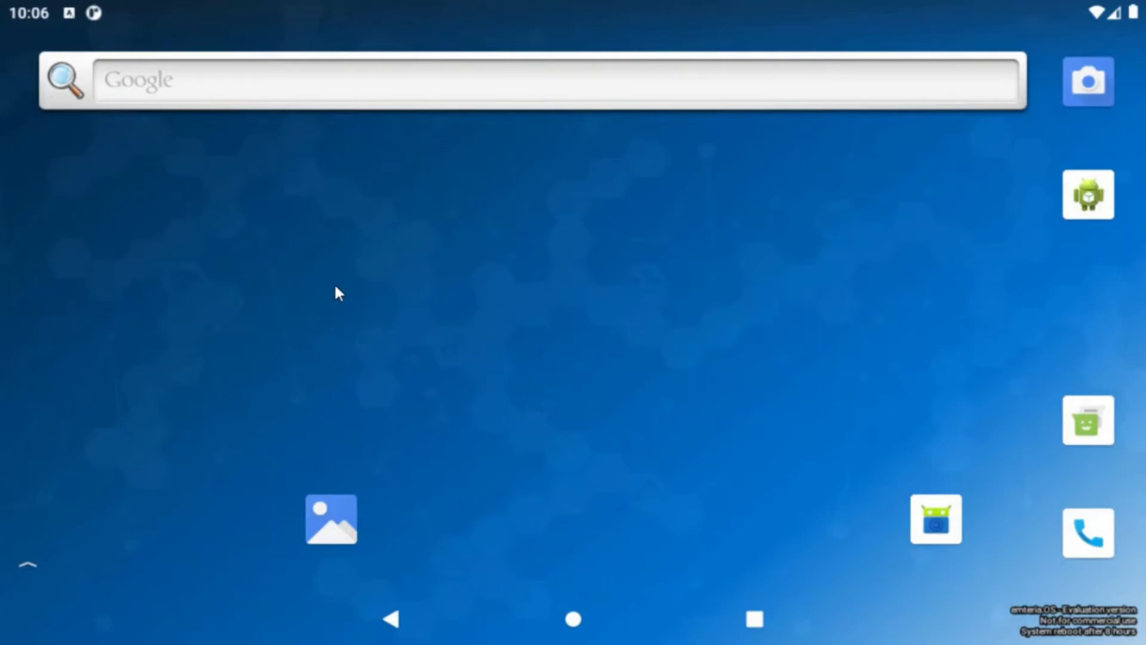
Switch the Kiosk state toggle on from Emteria Settings' Kiosk mode settings.
click(24, 572)
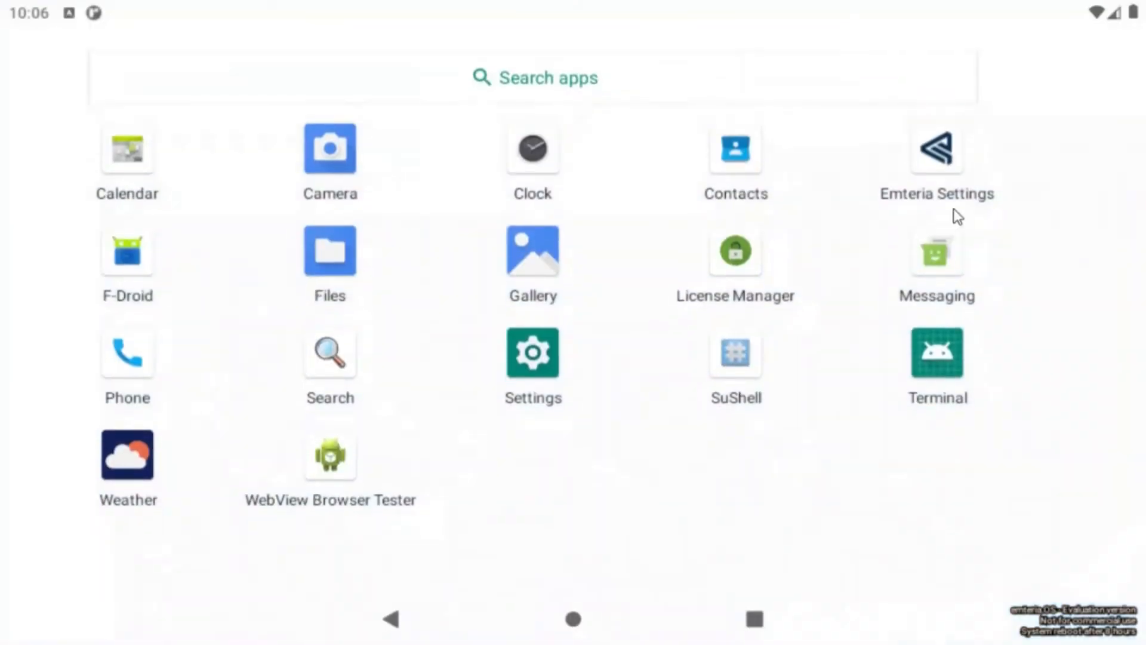
click(936, 148)
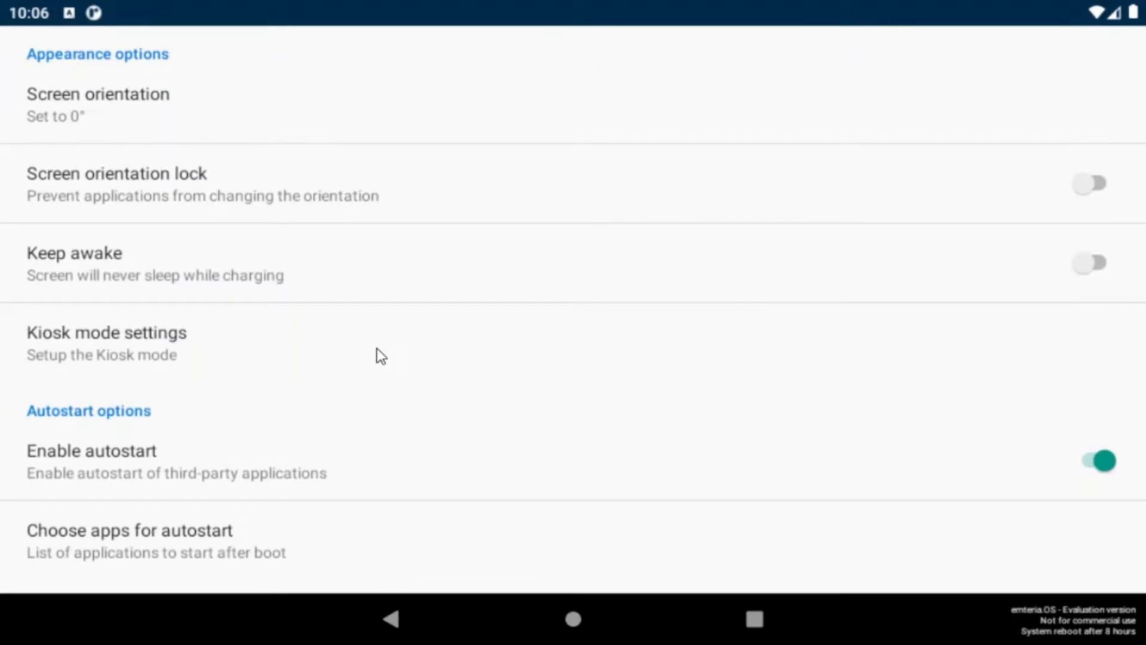
click(106, 332)
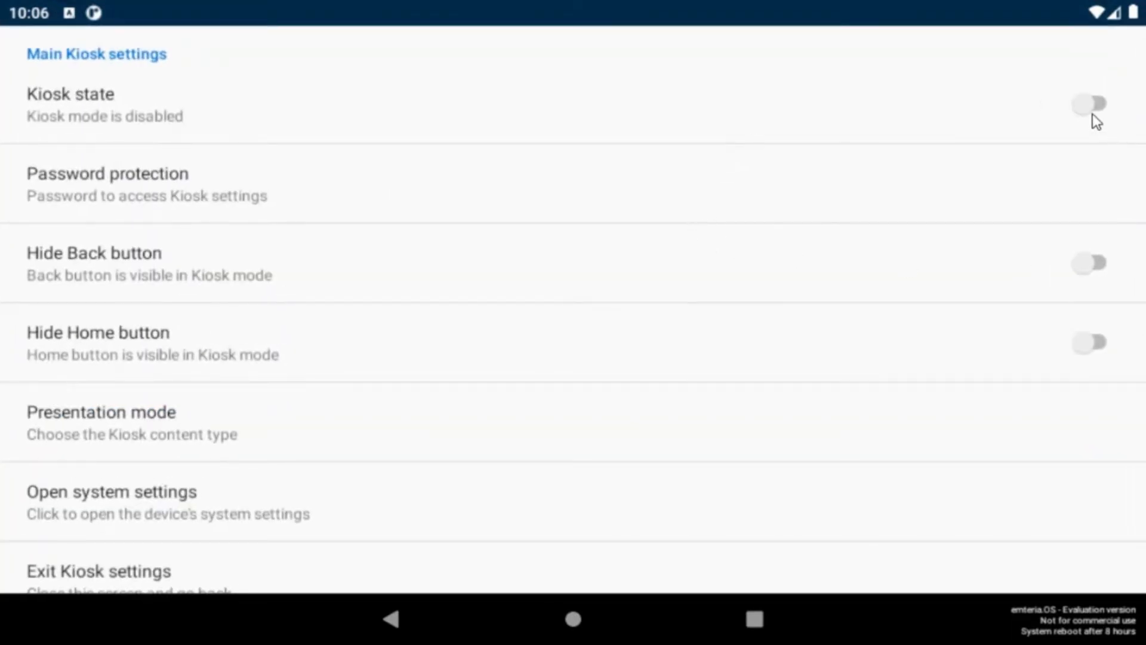
mouse_move(1091, 114)
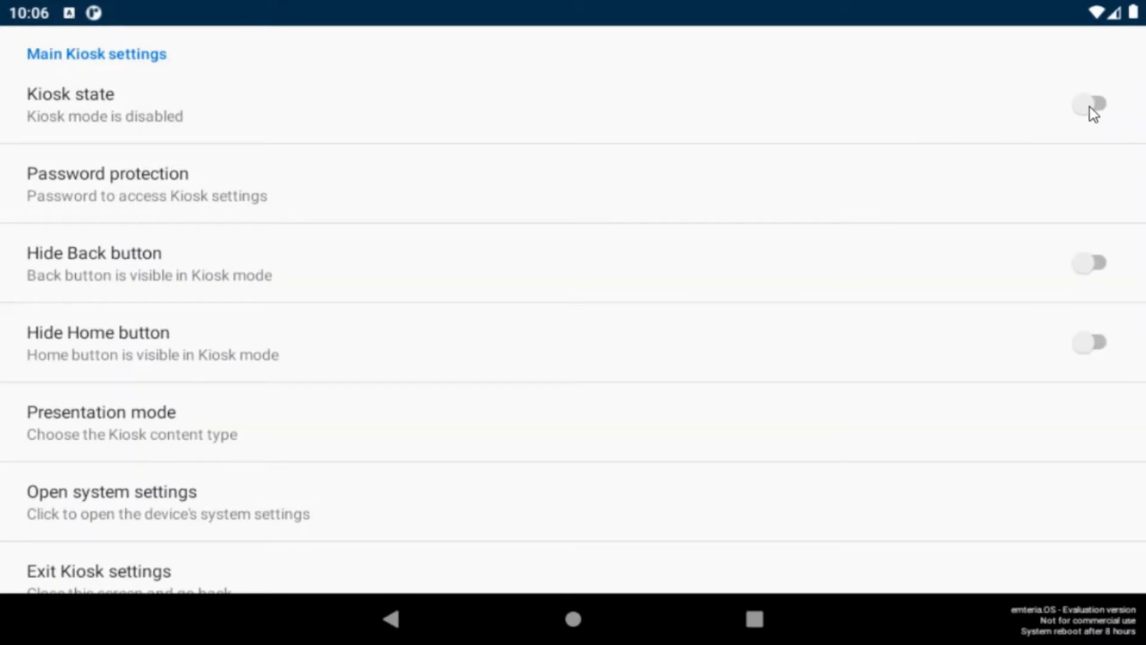
click(1090, 104)
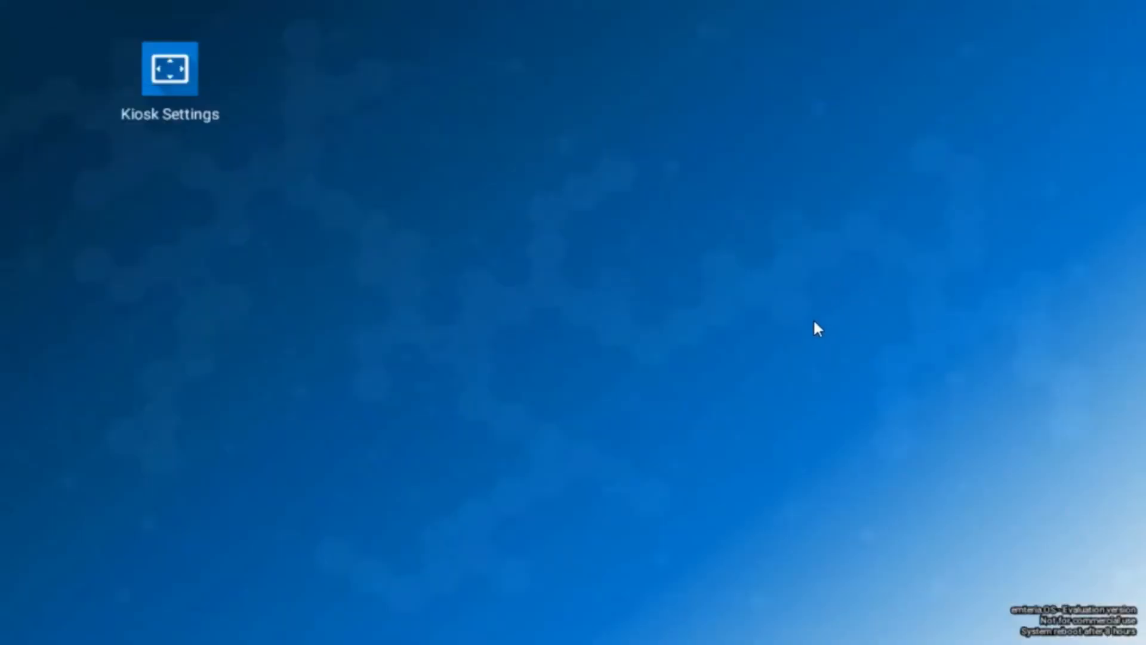
mouse_move(718, 309)
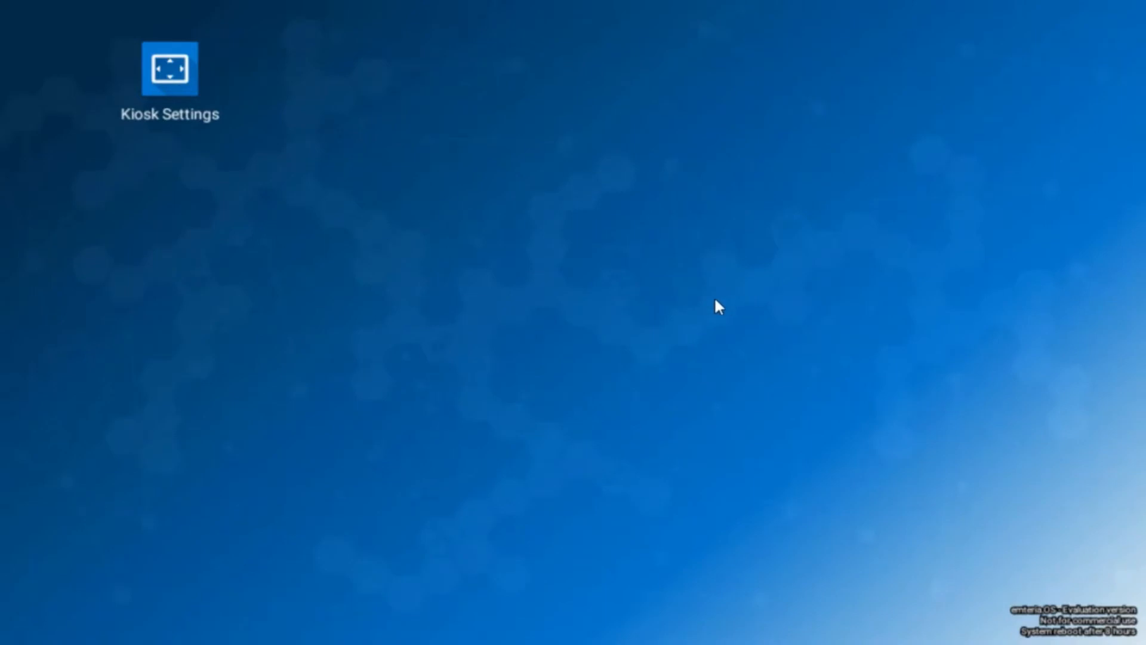
mouse_move(704, 303)
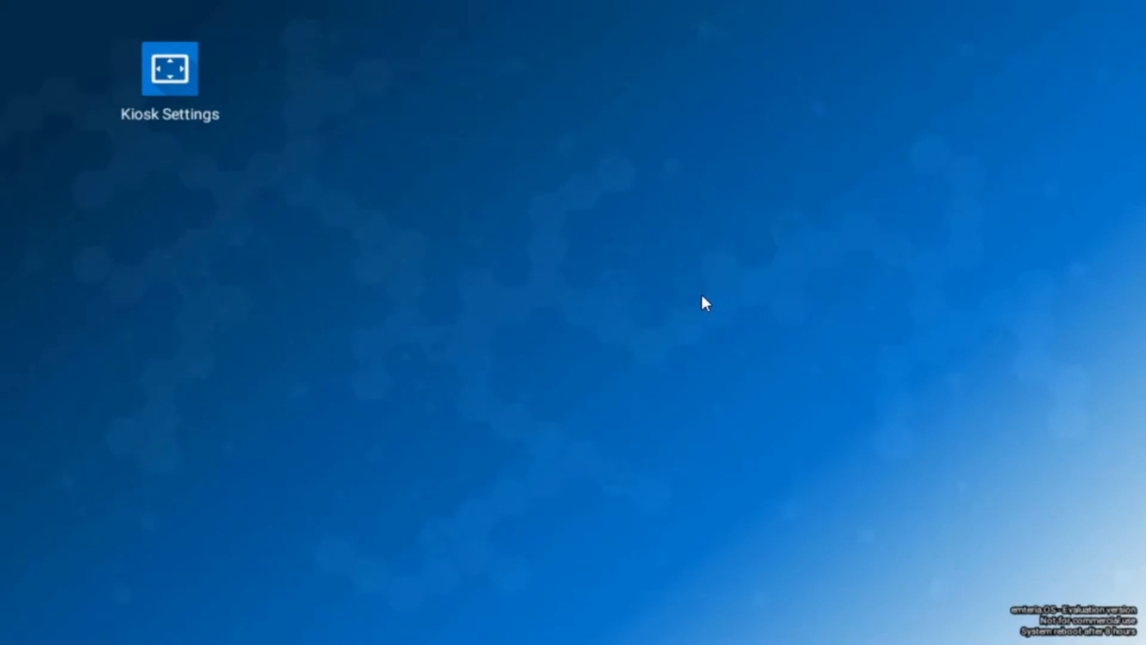
mouse_move(709, 311)
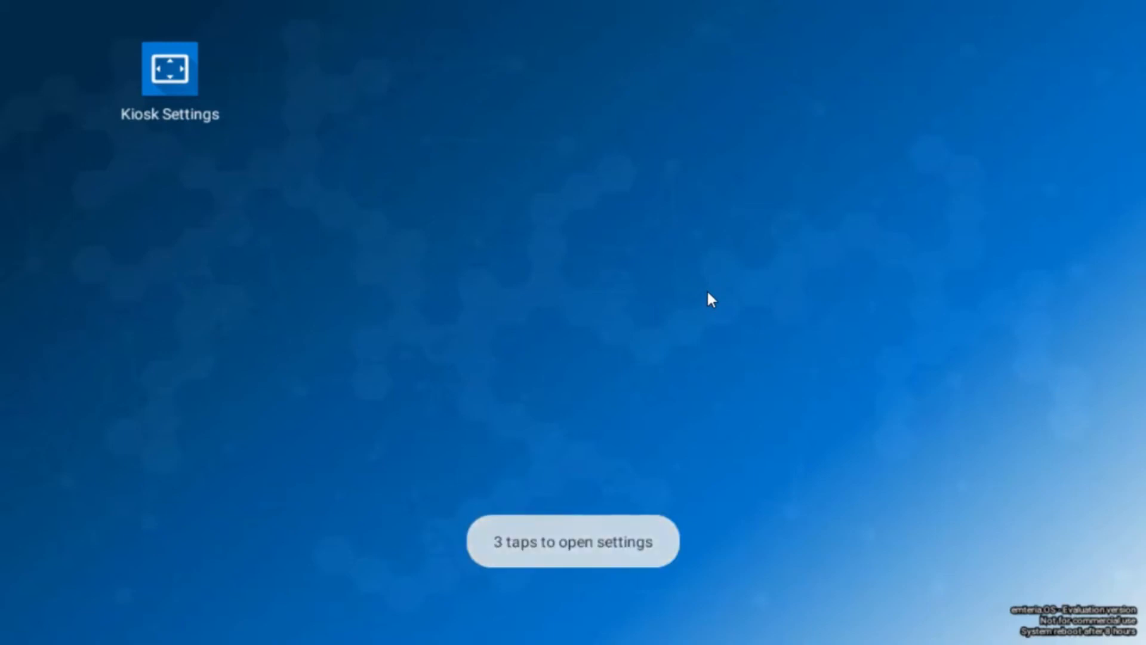
Reopen Kiosk Settings from the kiosk launcher and scroll to the launcher options.
click(572, 542)
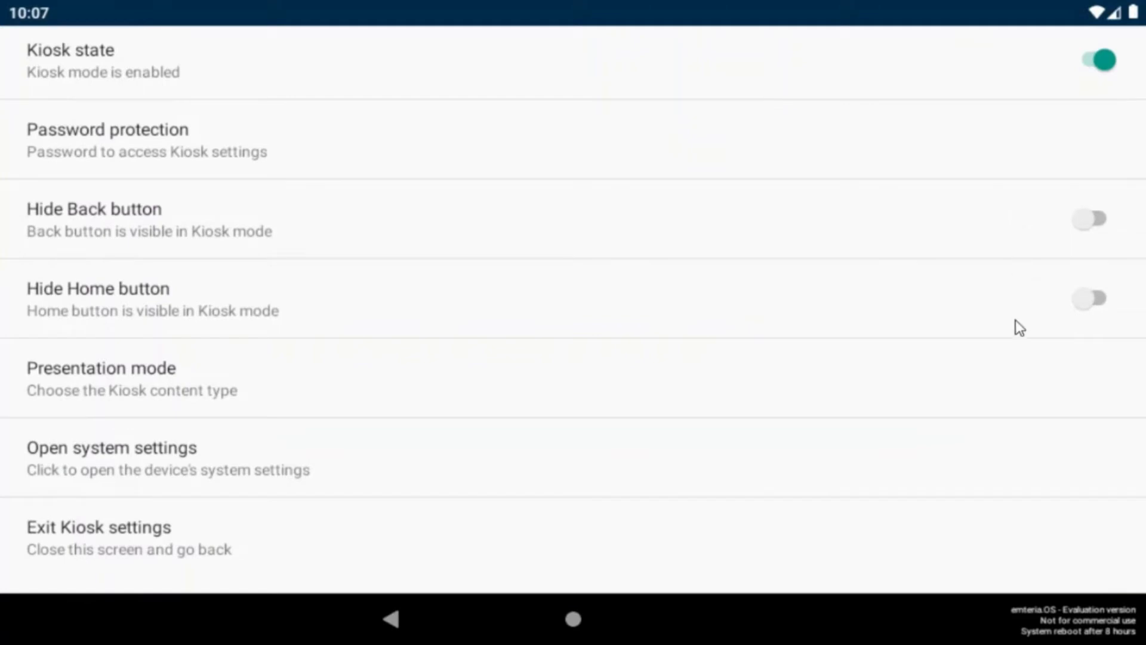
mouse_move(905, 314)
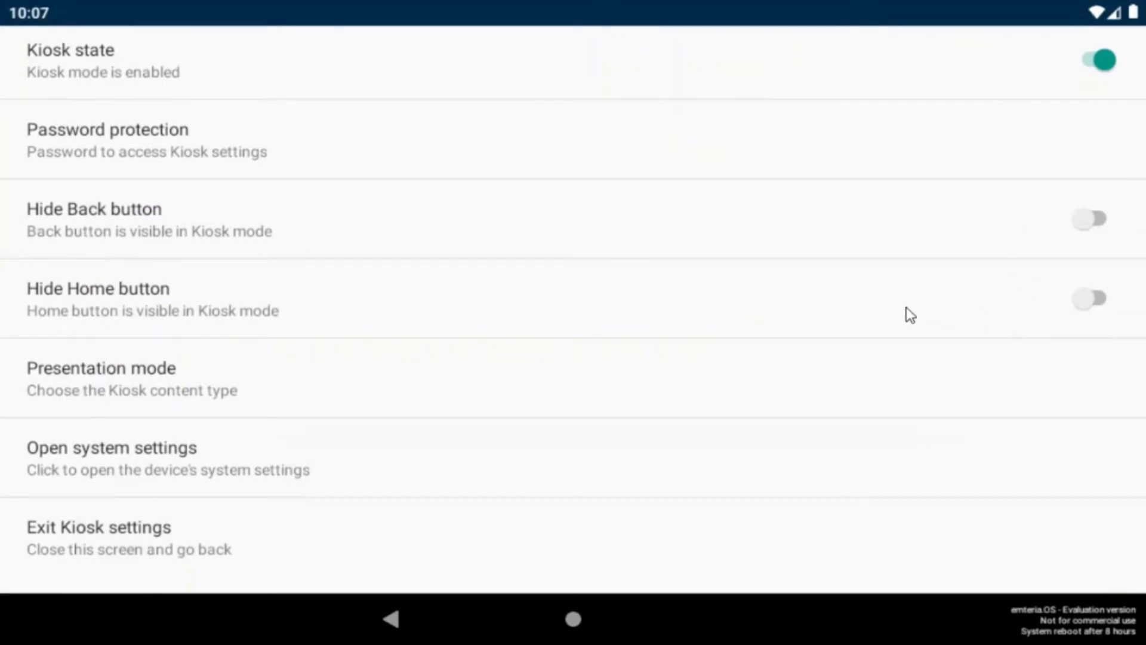
mouse_move(904, 317)
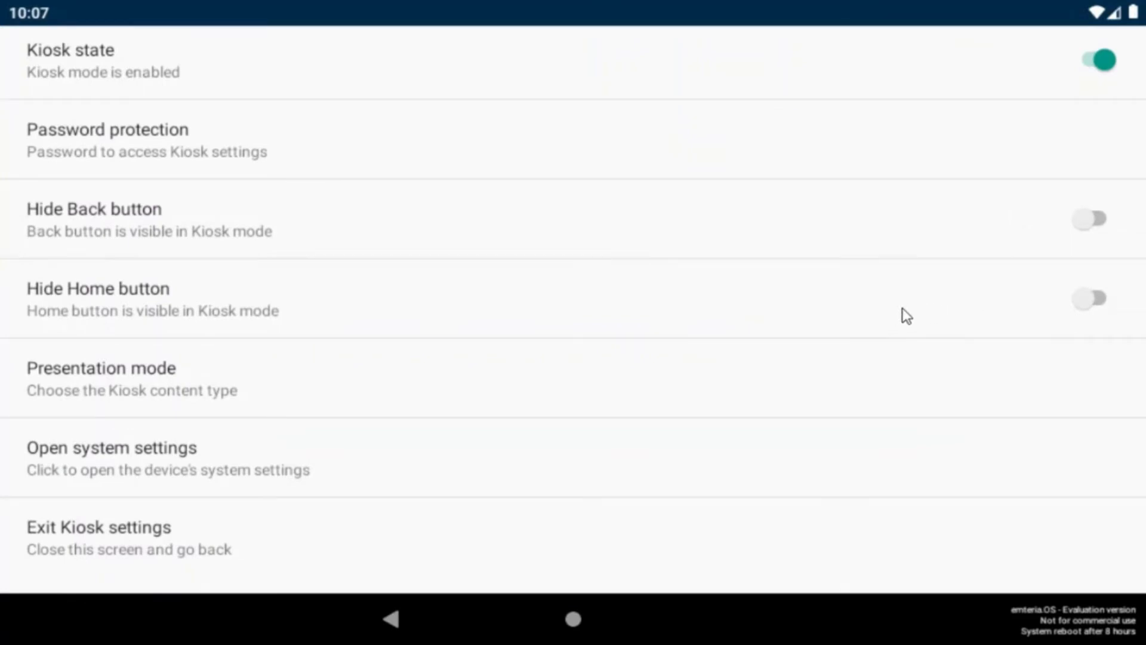
scroll(down, 3)
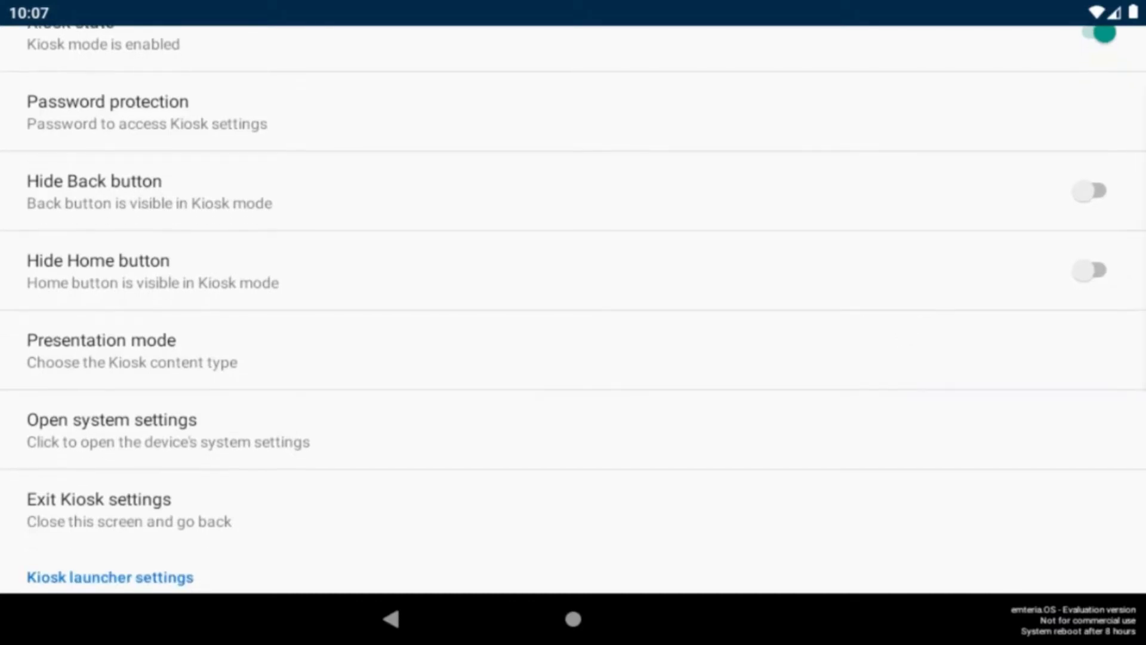
scroll(down, 3)
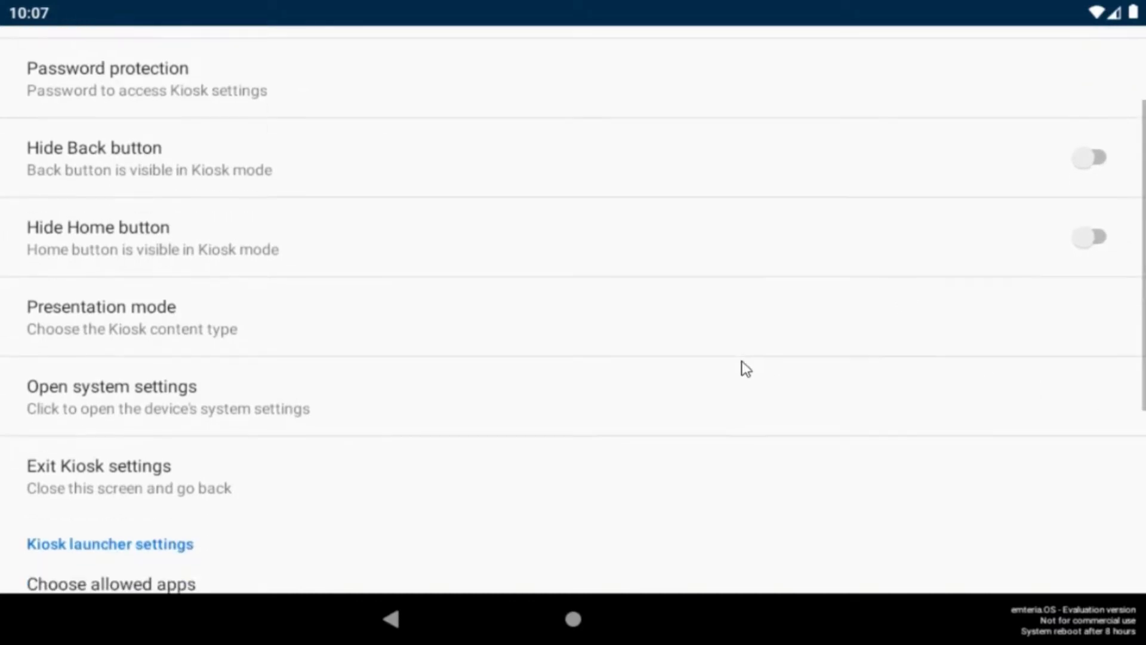
Bring up the Presentation mode choice between Kiosk launcher and Web launcher.
click(98, 305)
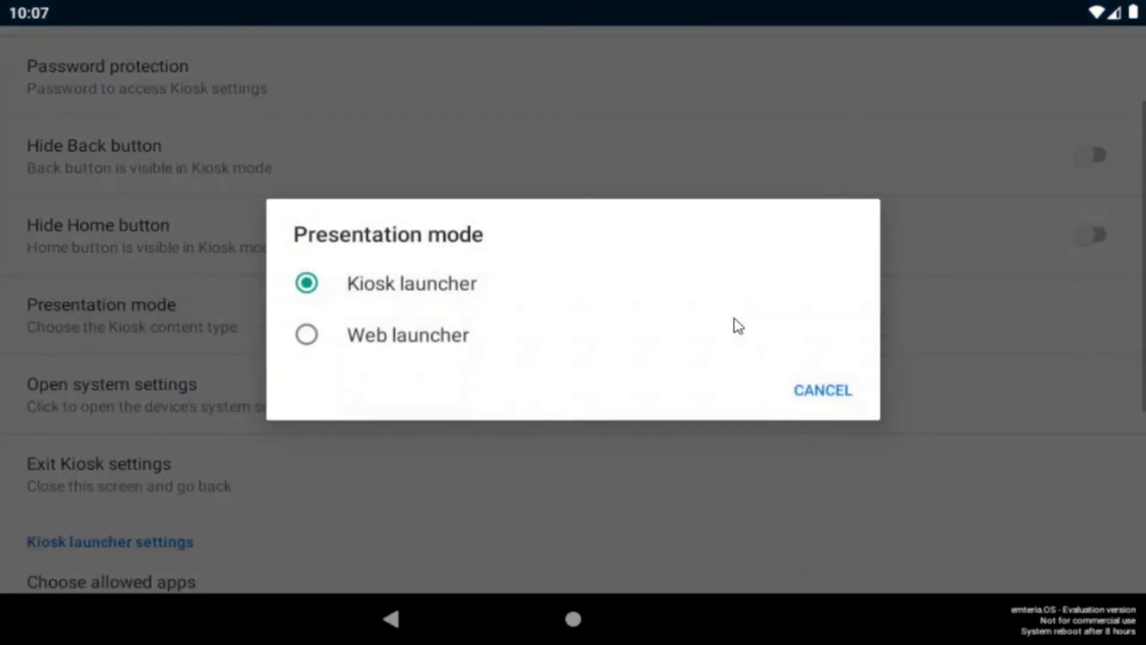
mouse_move(646, 294)
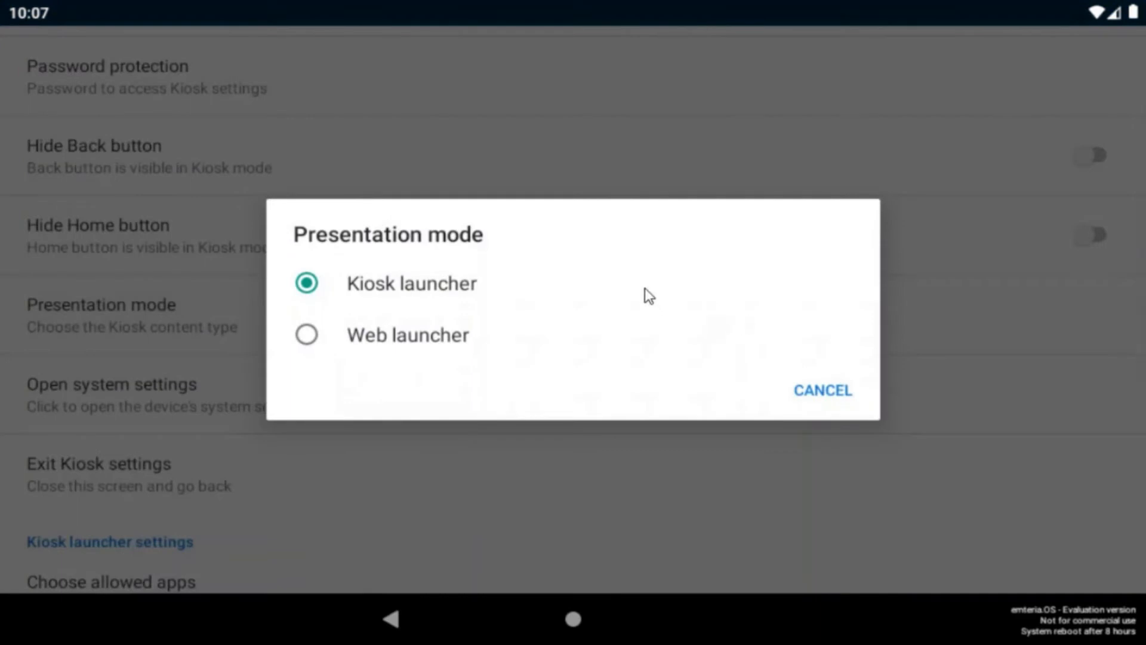
mouse_move(502, 299)
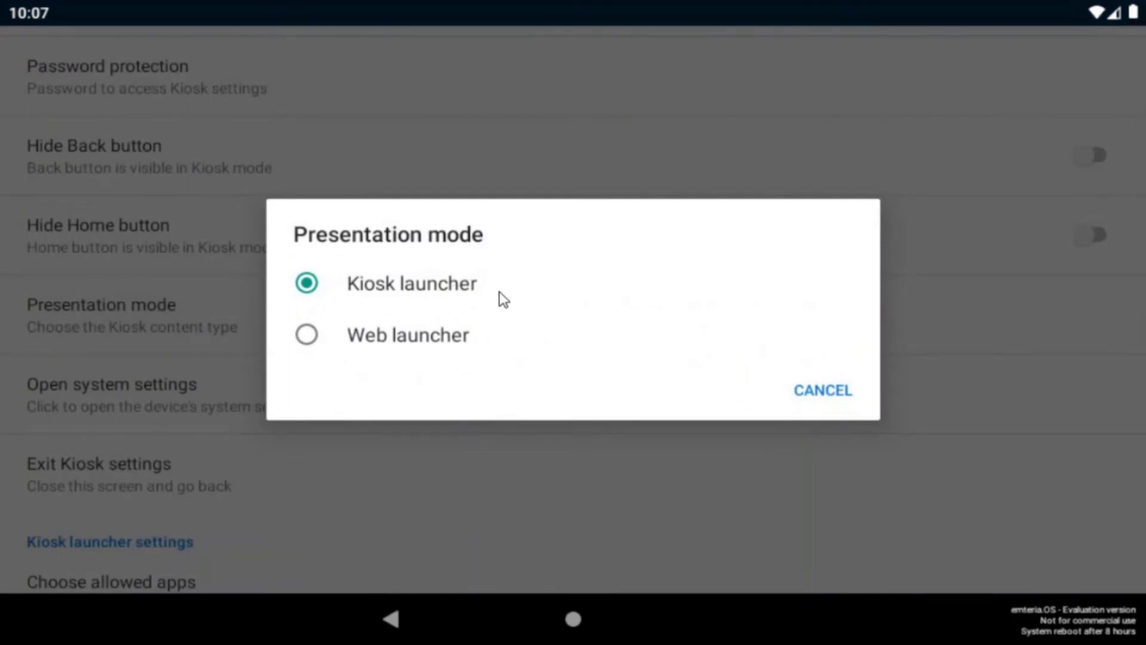
mouse_move(480, 354)
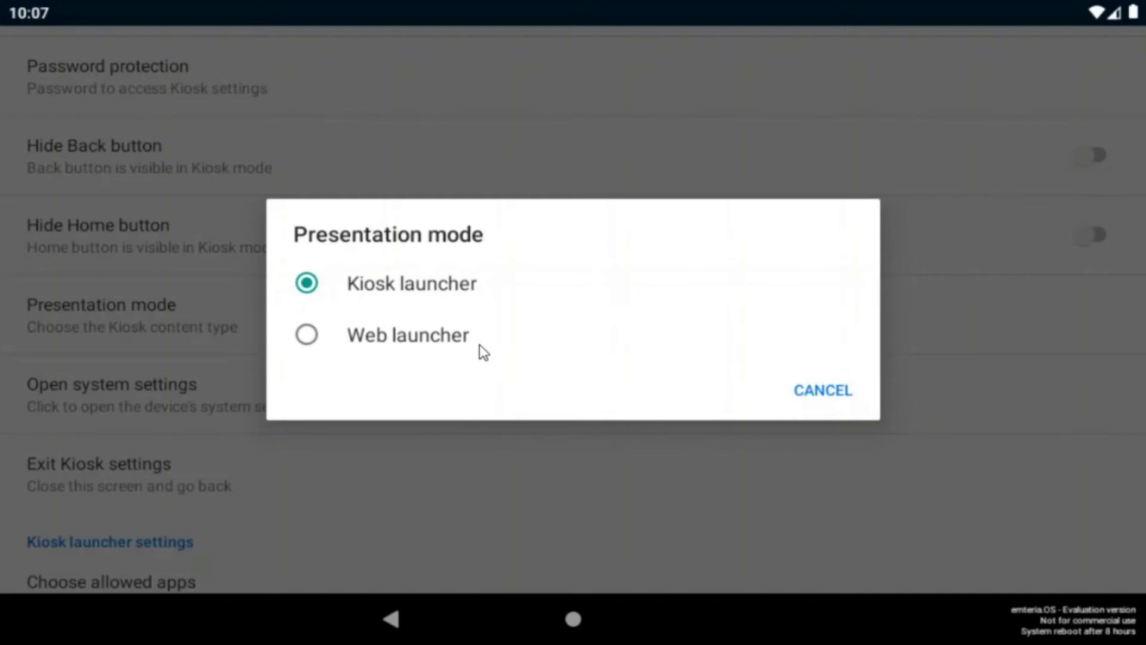
mouse_move(463, 301)
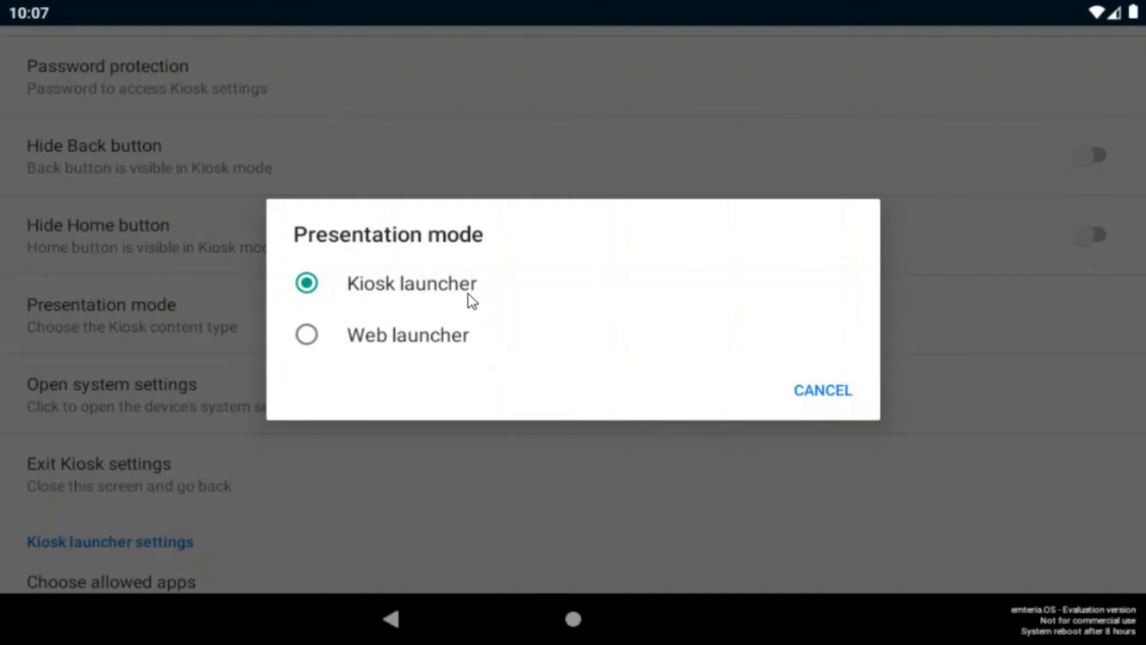
mouse_move(494, 349)
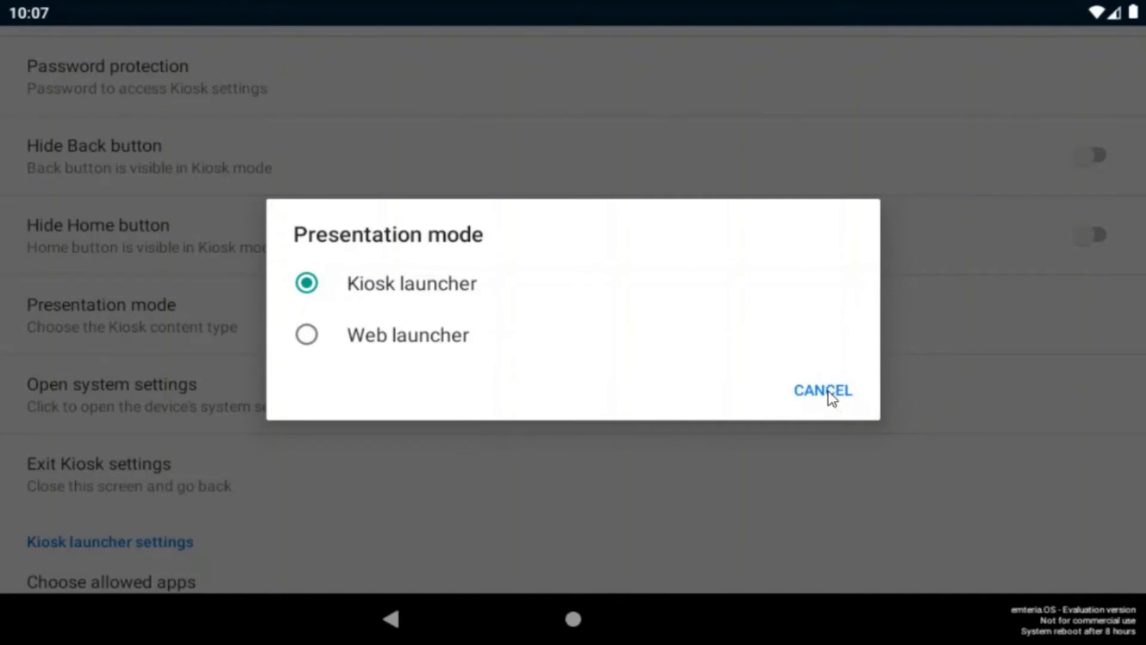
mouse_move(771, 334)
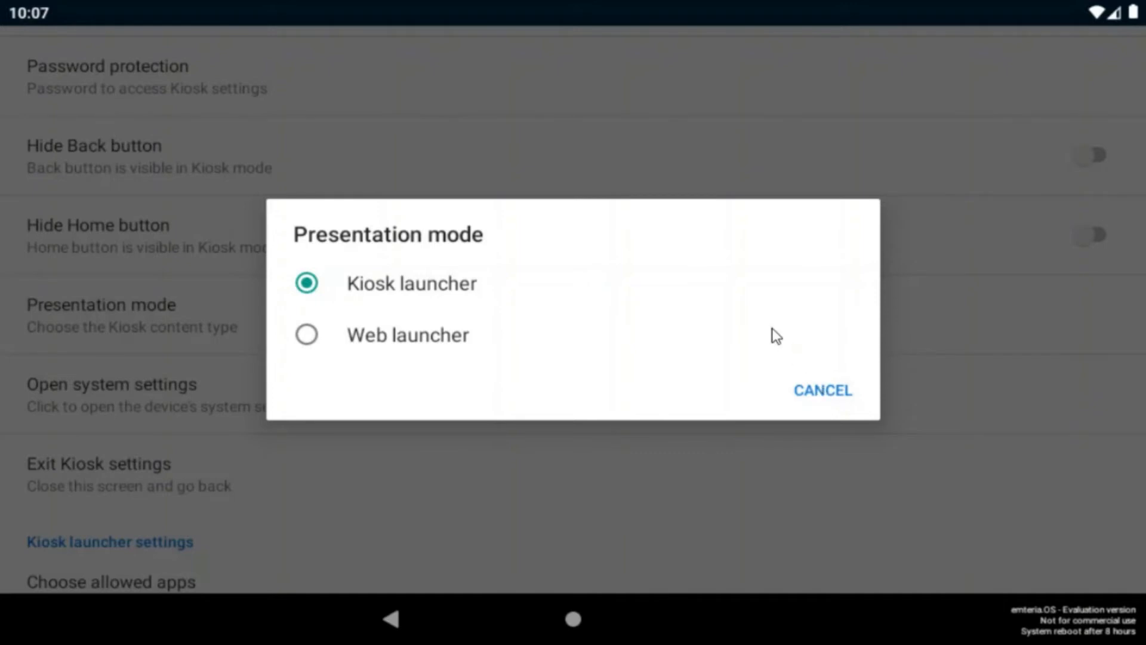
Keep the Kiosk launcher presentation unchanged and move down to the allowed apps option.
click(822, 389)
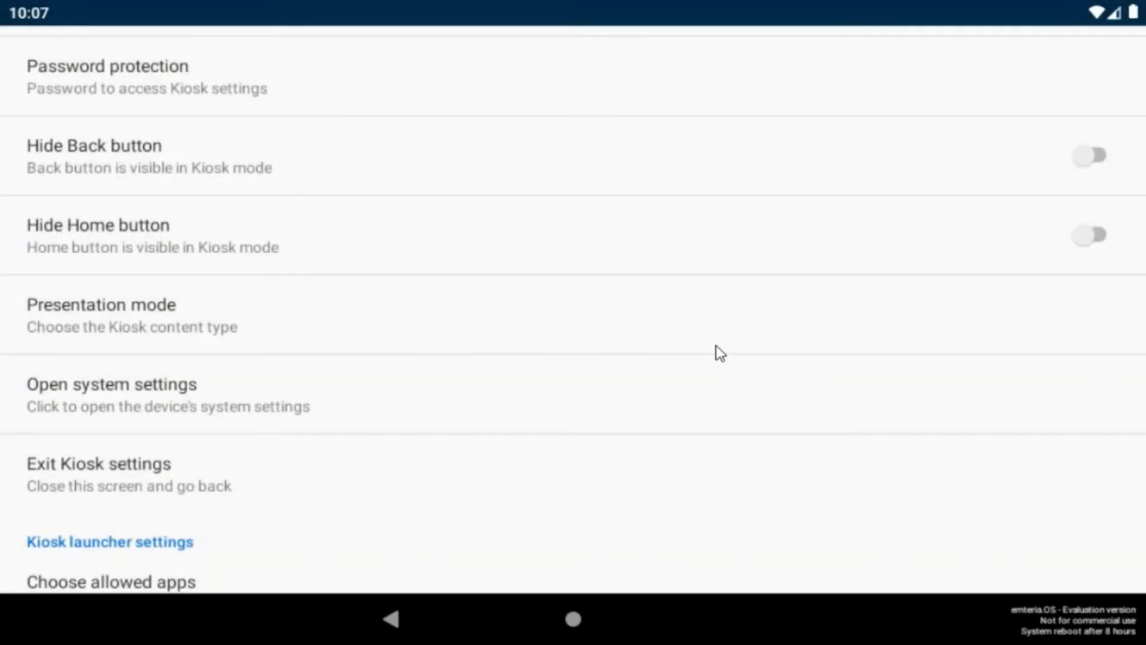
scroll(down, 3)
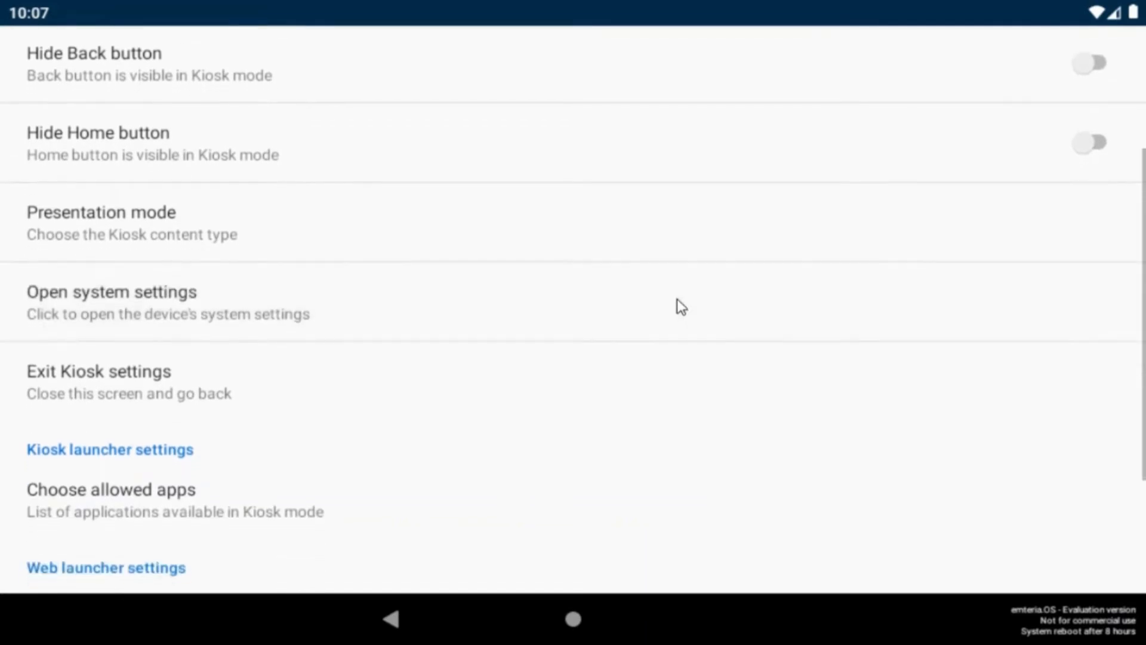
scroll(down, 3)
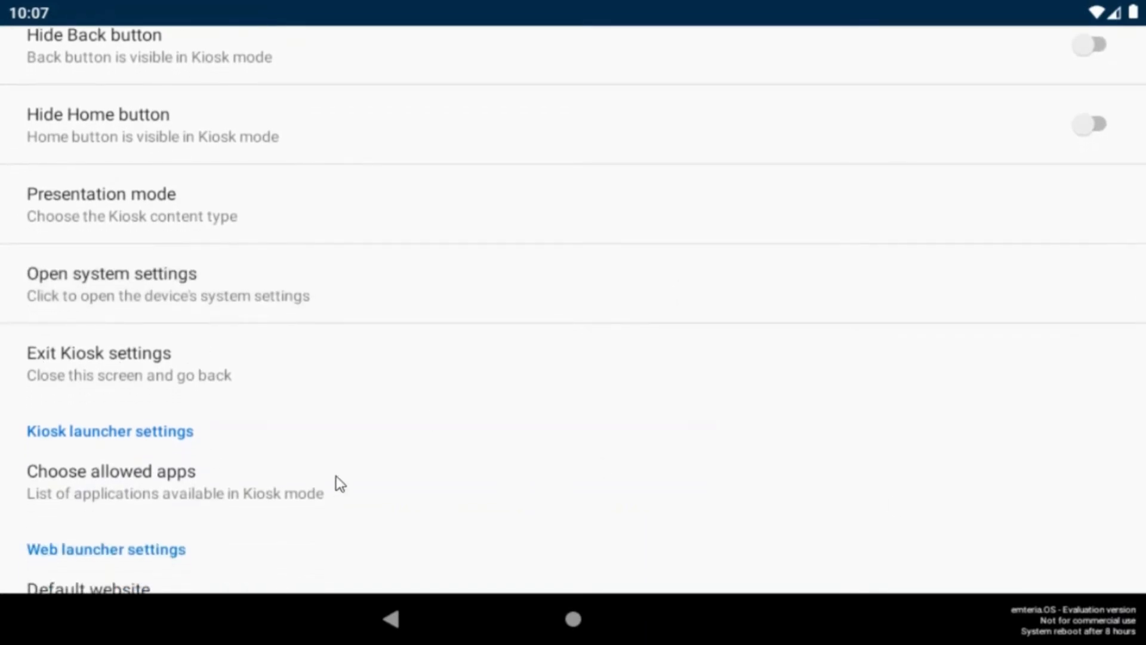
scroll(down, 3)
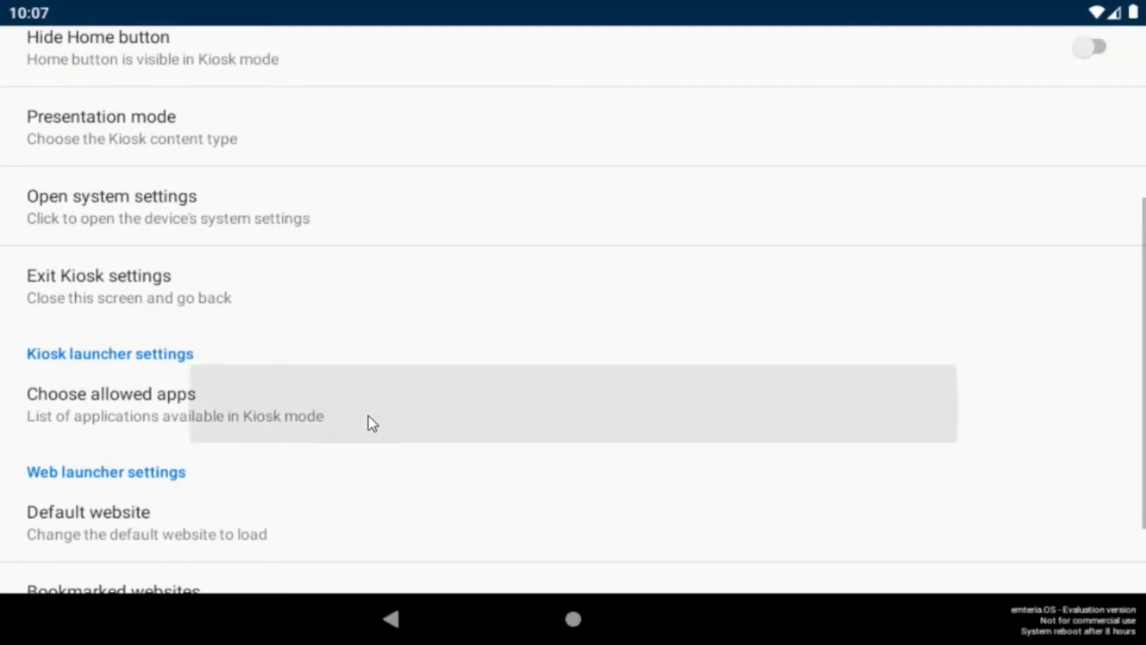
Tick Weather in the allowed apps list and confirm it.
click(110, 394)
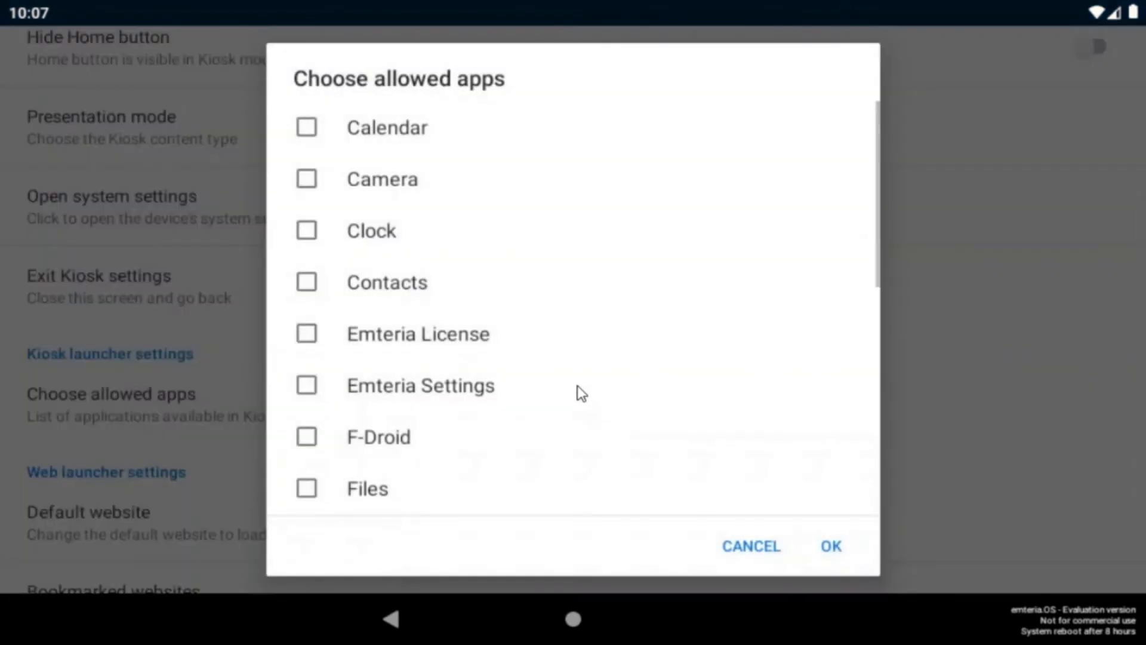
mouse_move(530, 438)
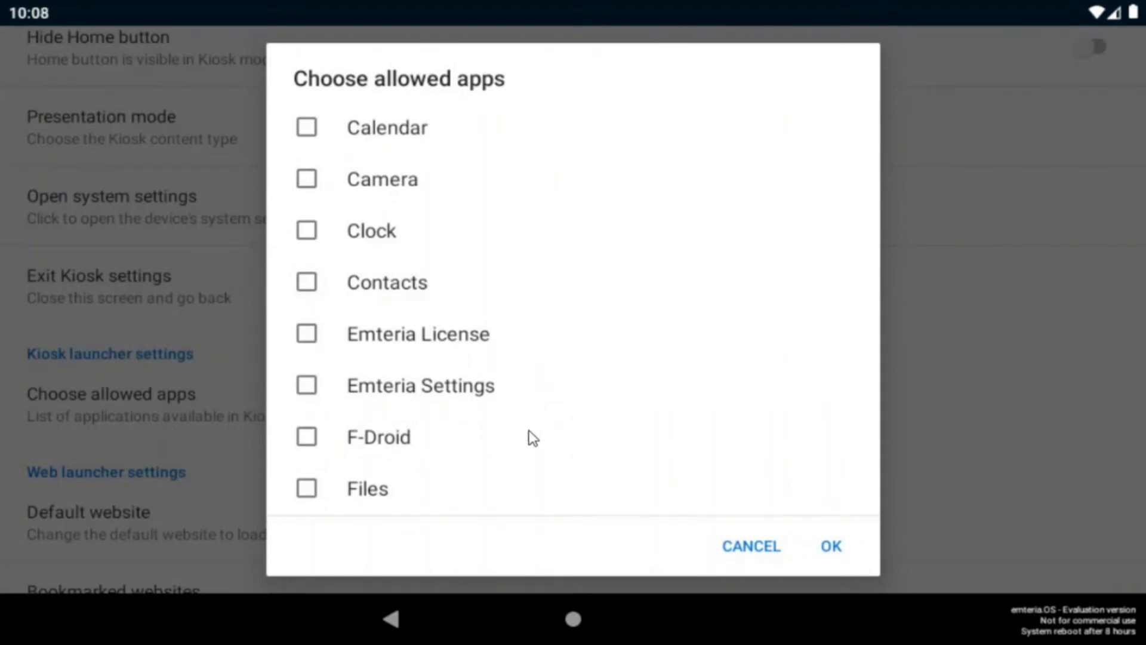
scroll(down, 3)
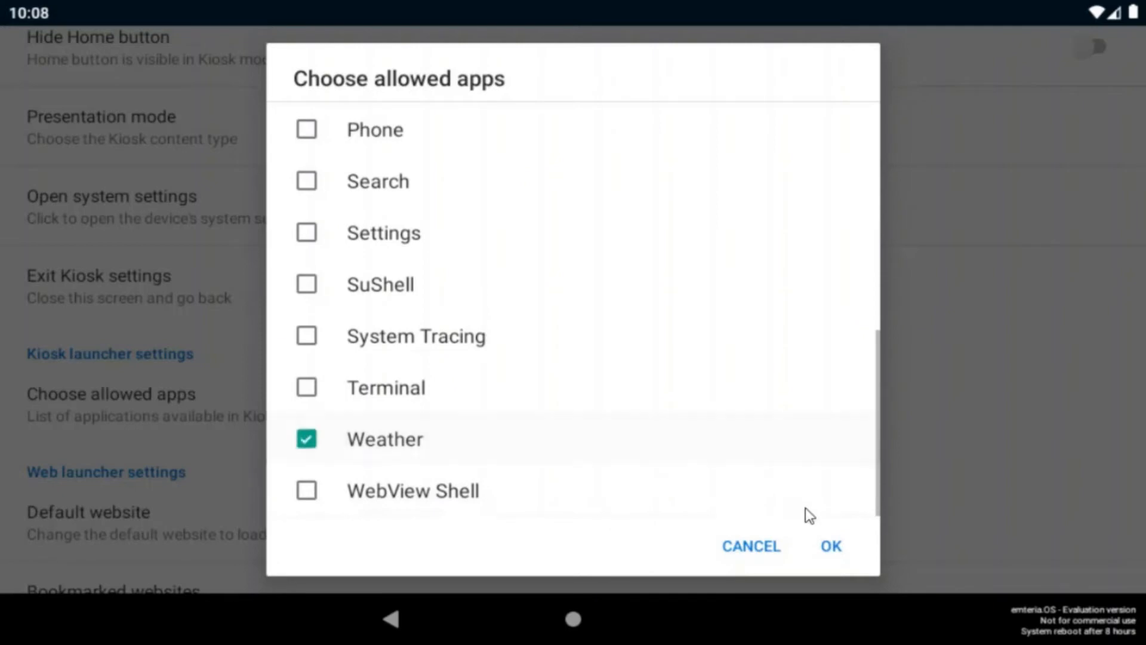
click(831, 545)
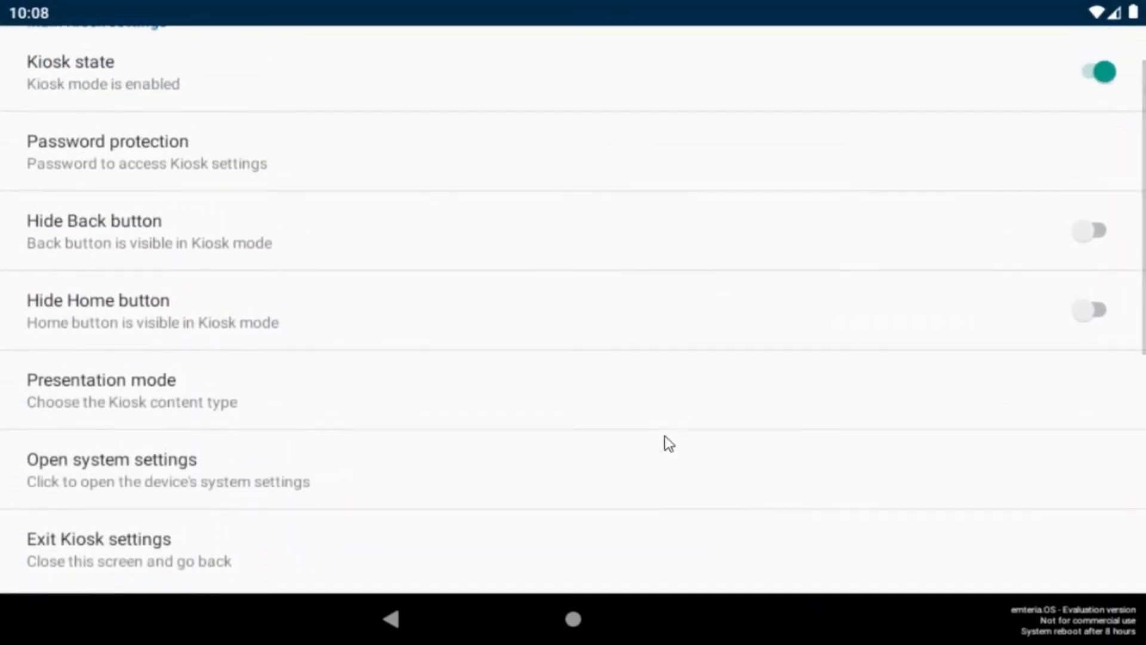
mouse_move(516, 251)
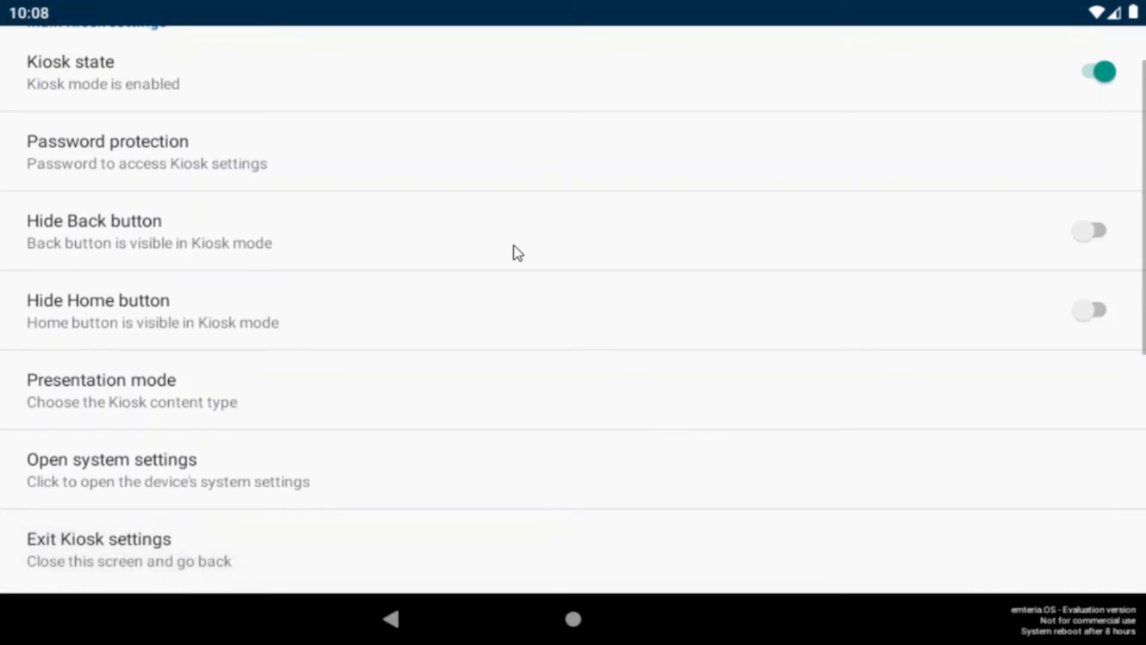
Exit Kiosk settings so the kiosk launcher opens the Weather app.
click(95, 539)
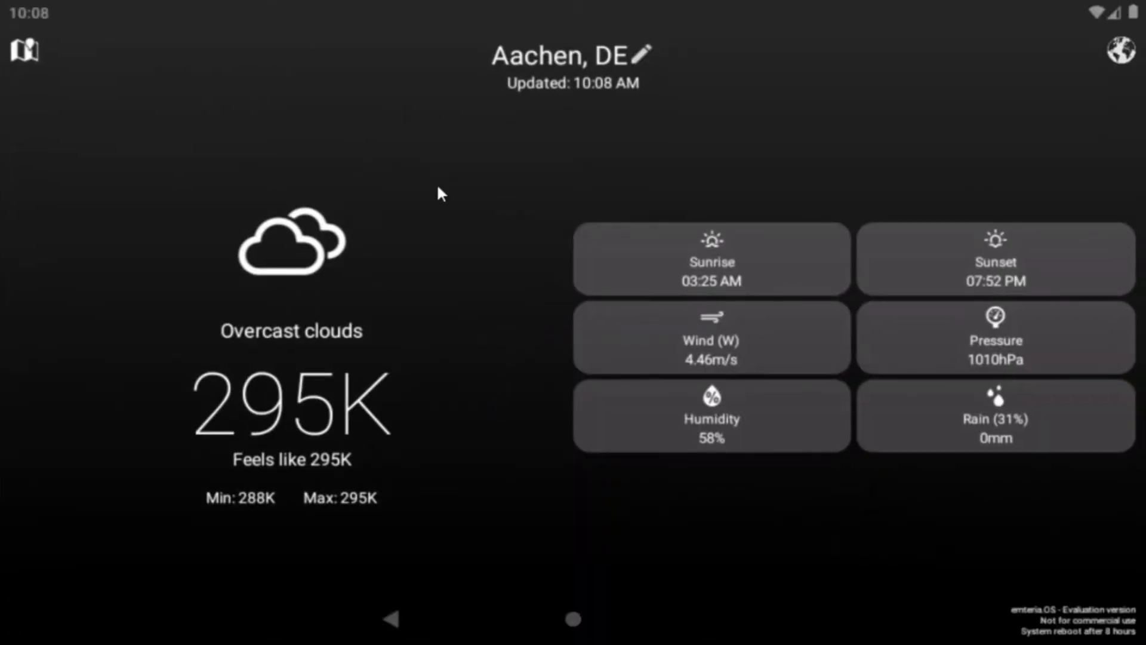
mouse_move(516, 479)
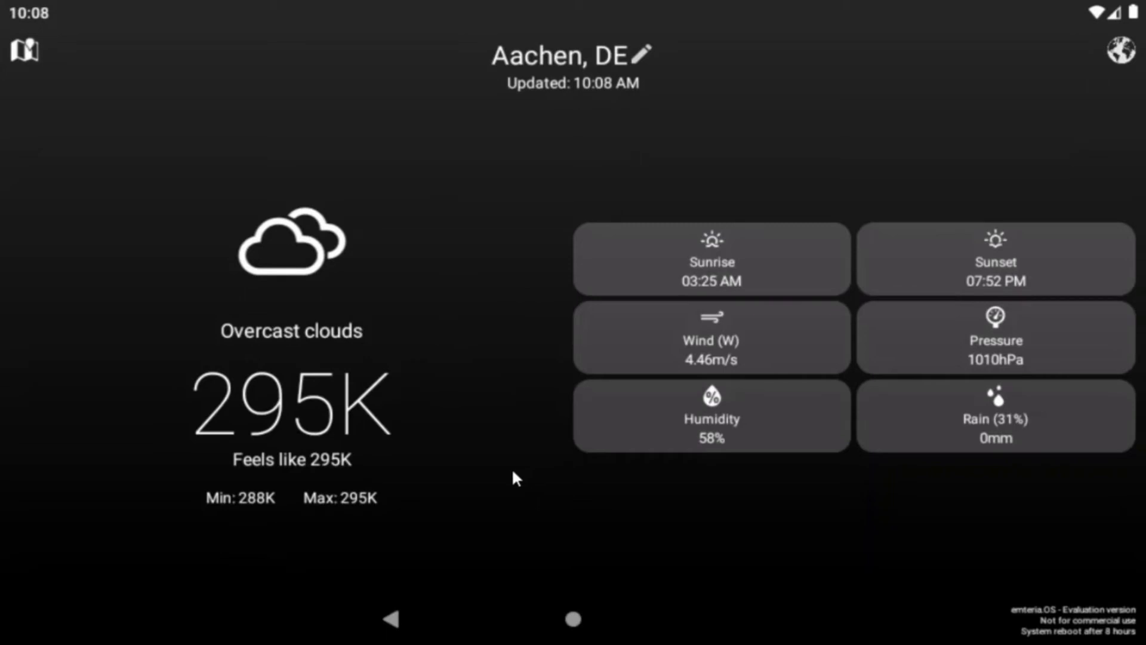
mouse_move(526, 481)
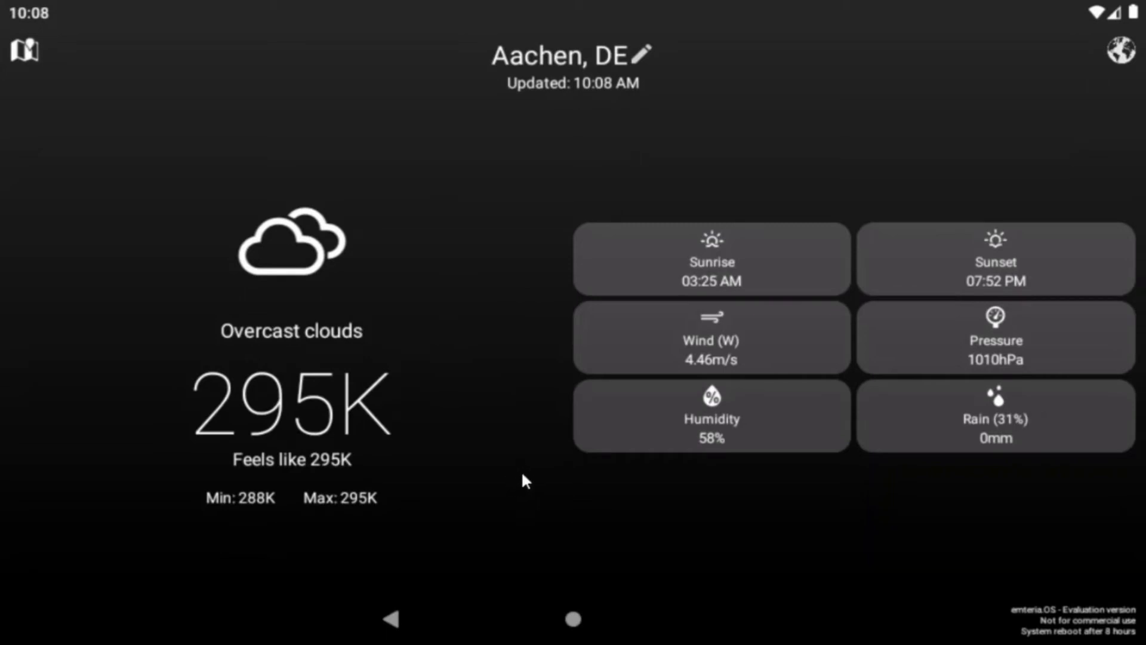
mouse_move(573, 621)
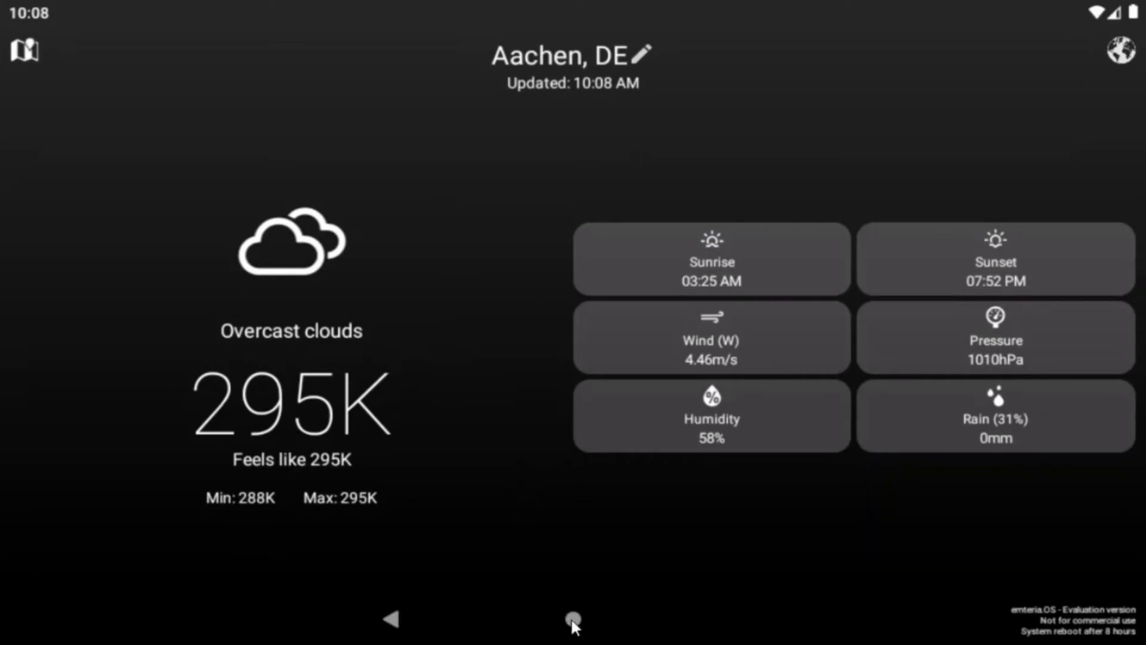
mouse_move(422, 625)
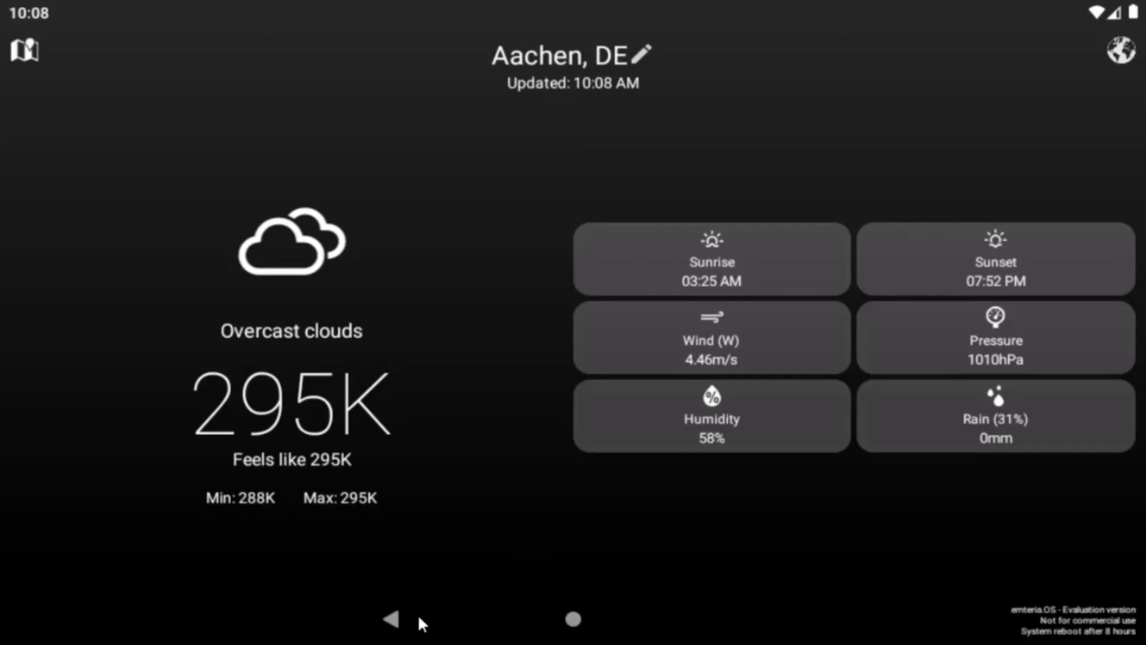
mouse_move(523, 532)
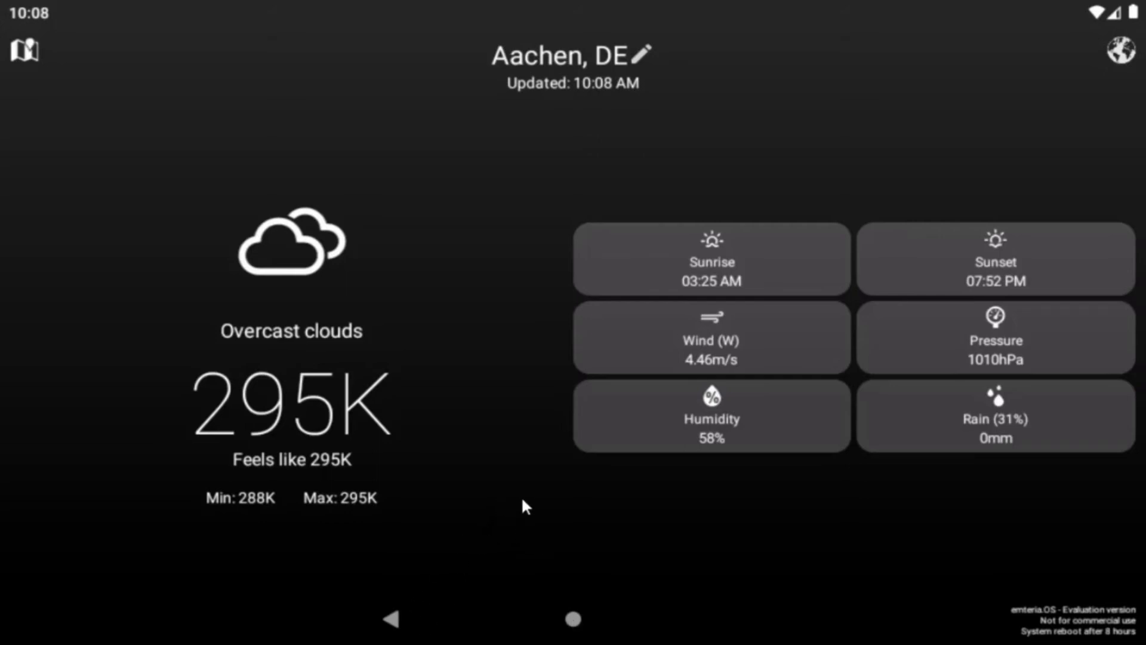
mouse_move(392, 595)
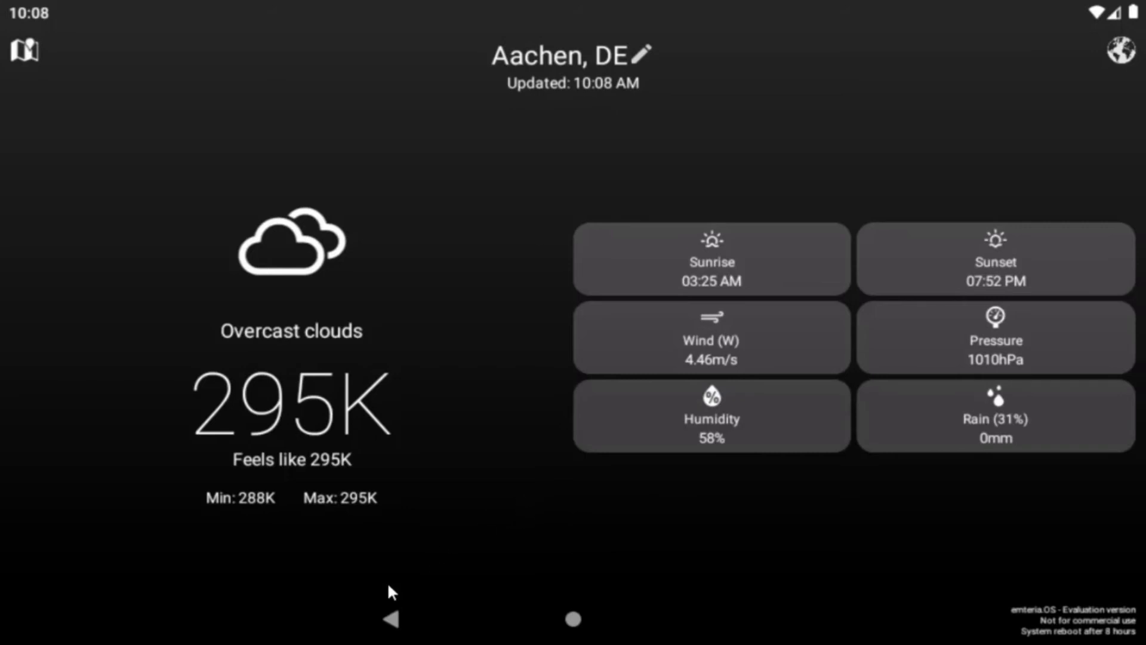
mouse_move(201, 147)
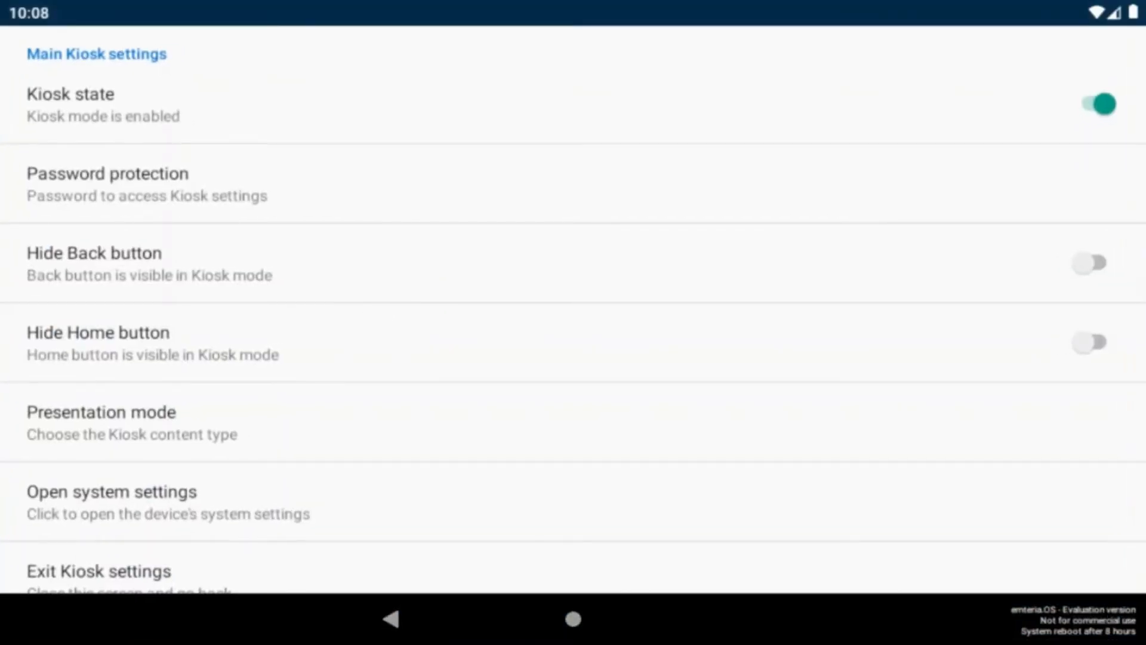
mouse_move(402, 401)
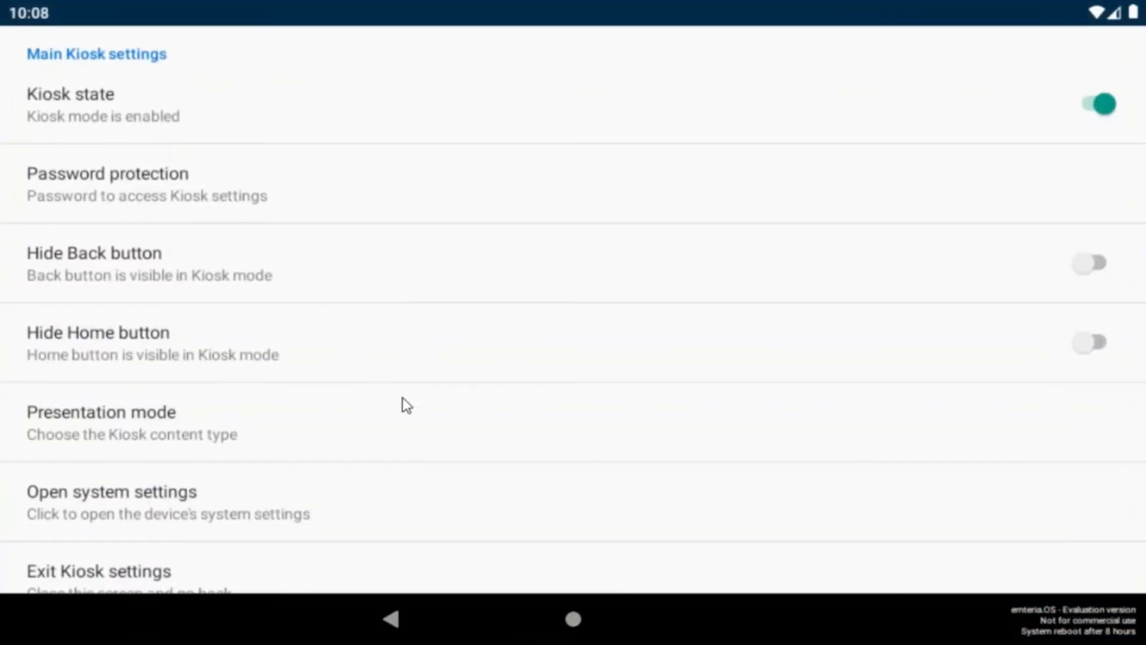
scroll(down, 3)
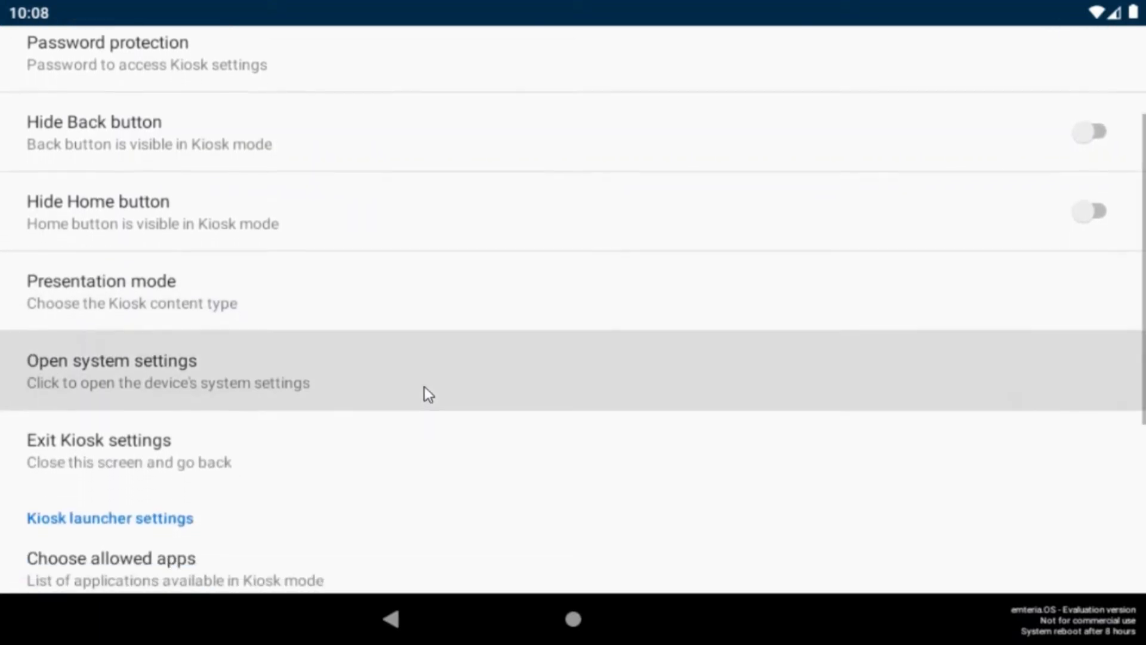
scroll(down, 3)
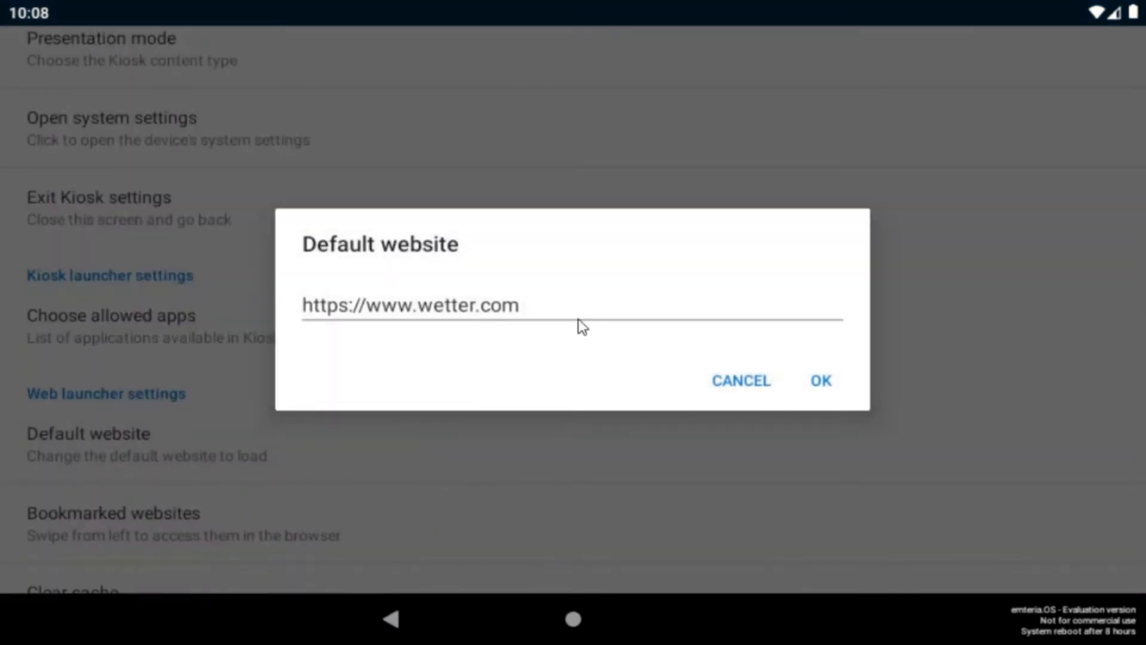
click(822, 380)
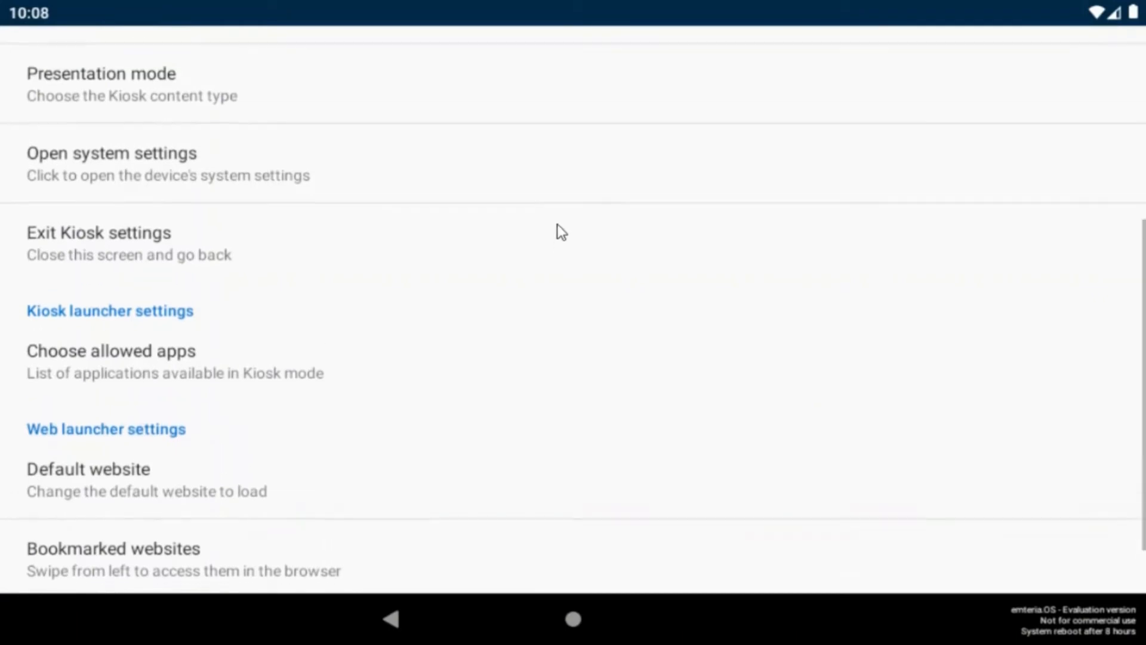
click(101, 74)
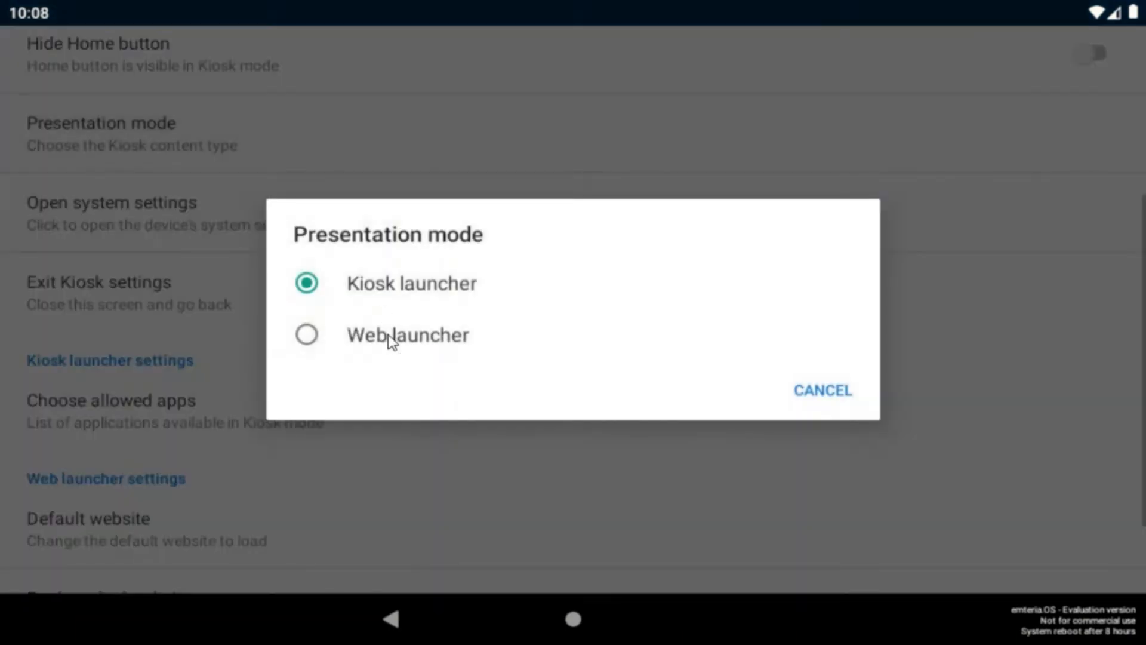
click(824, 389)
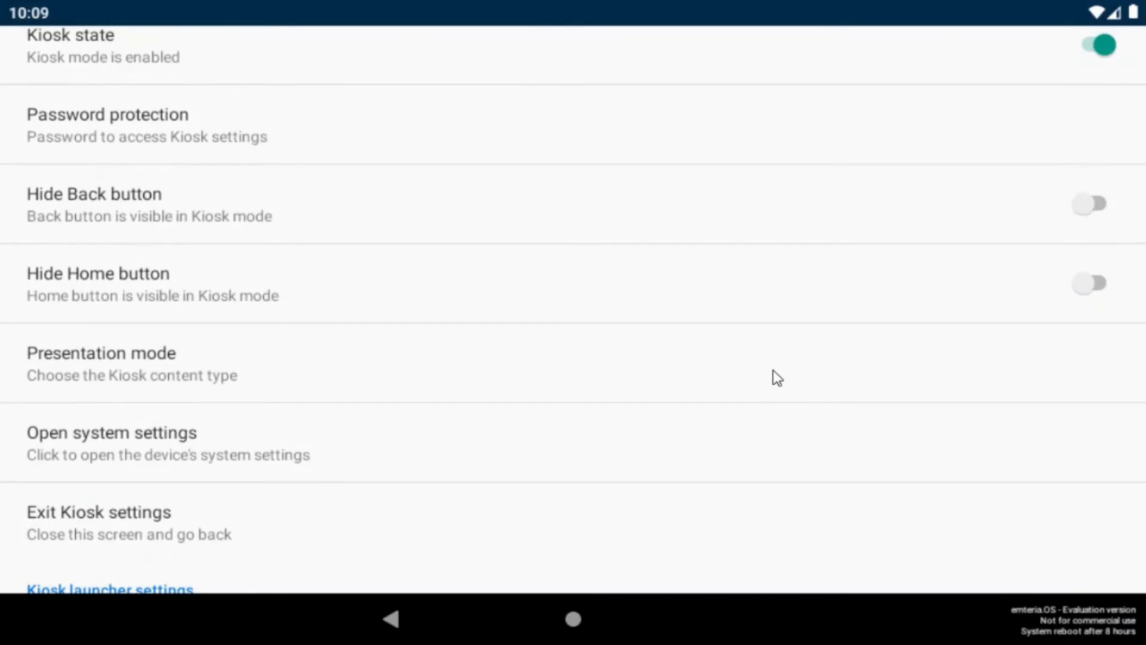
mouse_move(705, 449)
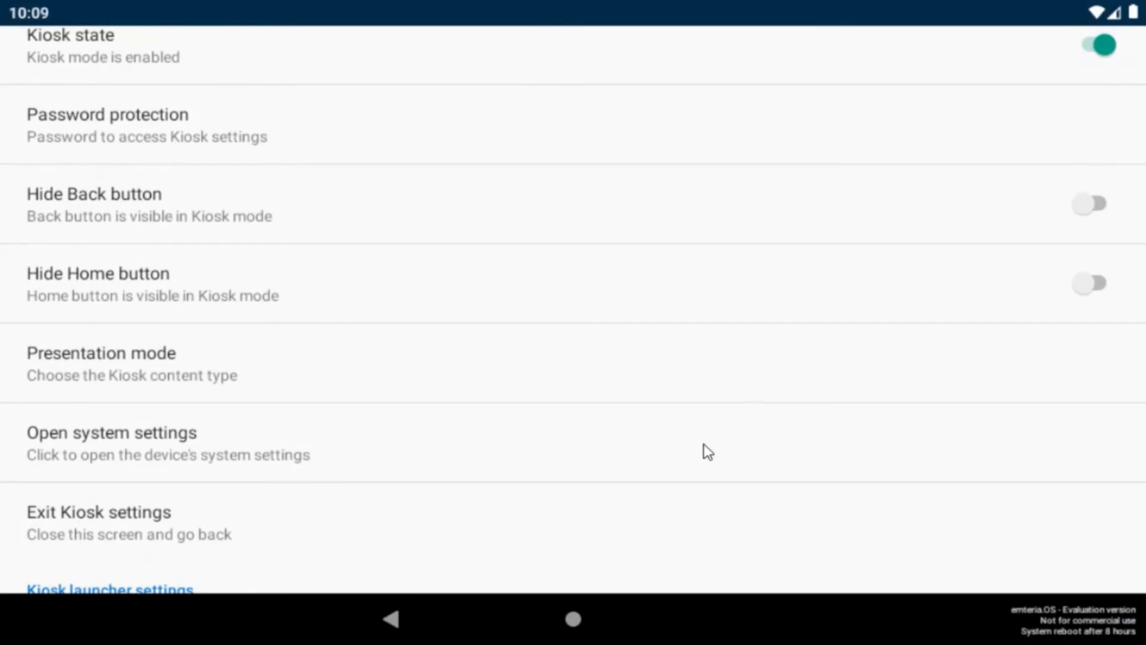
scroll(down, 3)
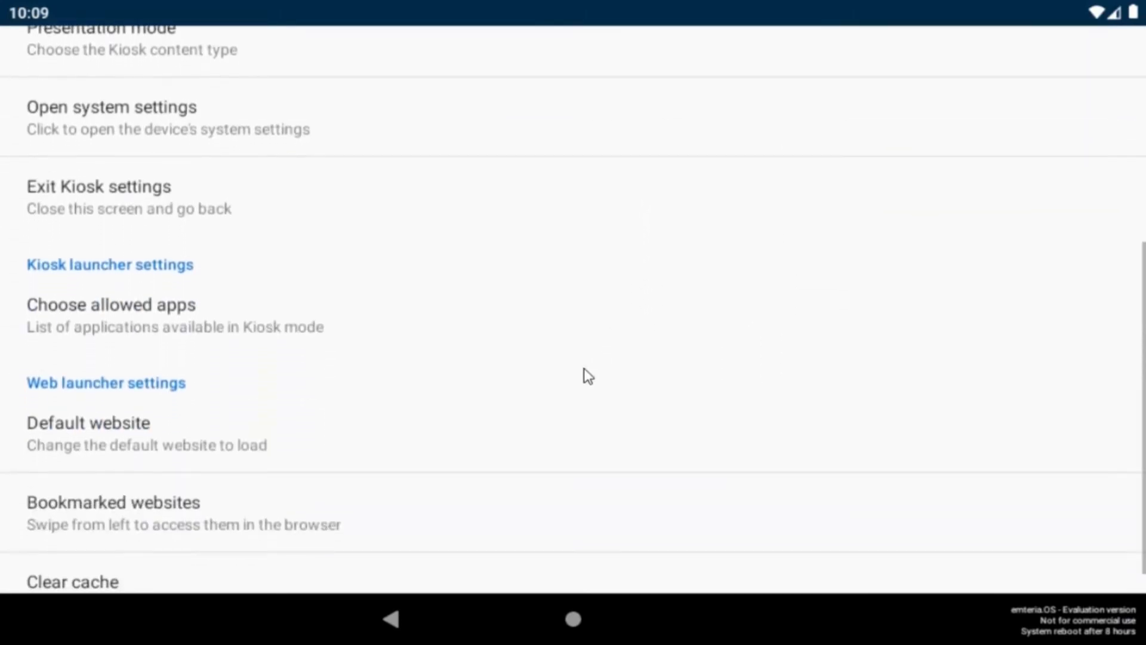
mouse_move(482, 517)
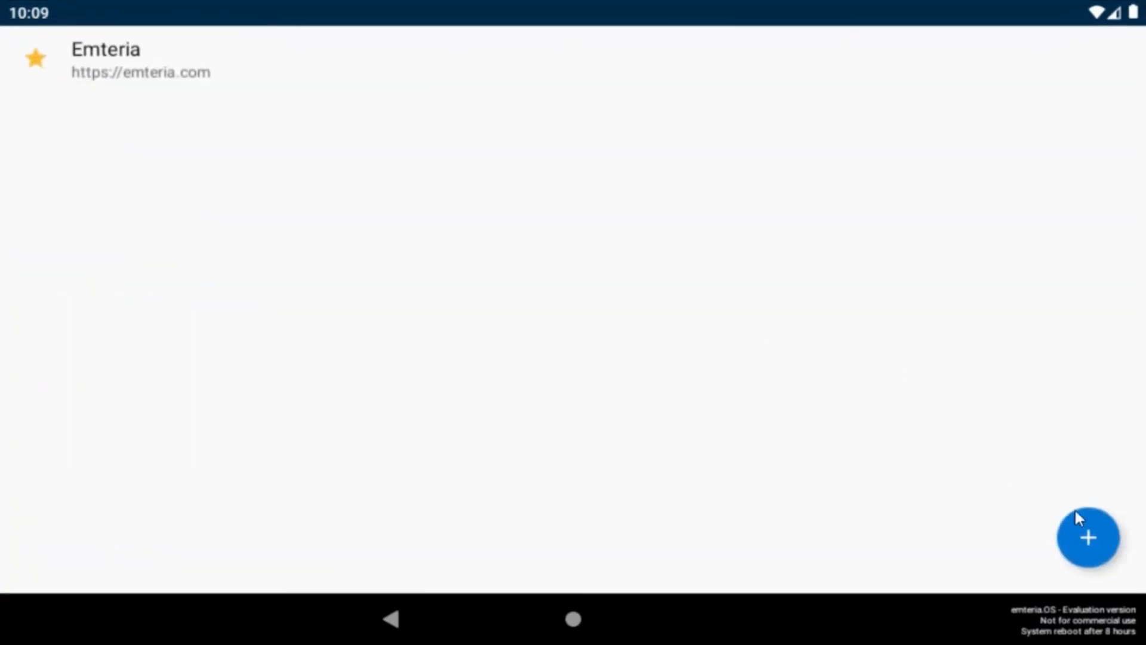
click(1086, 541)
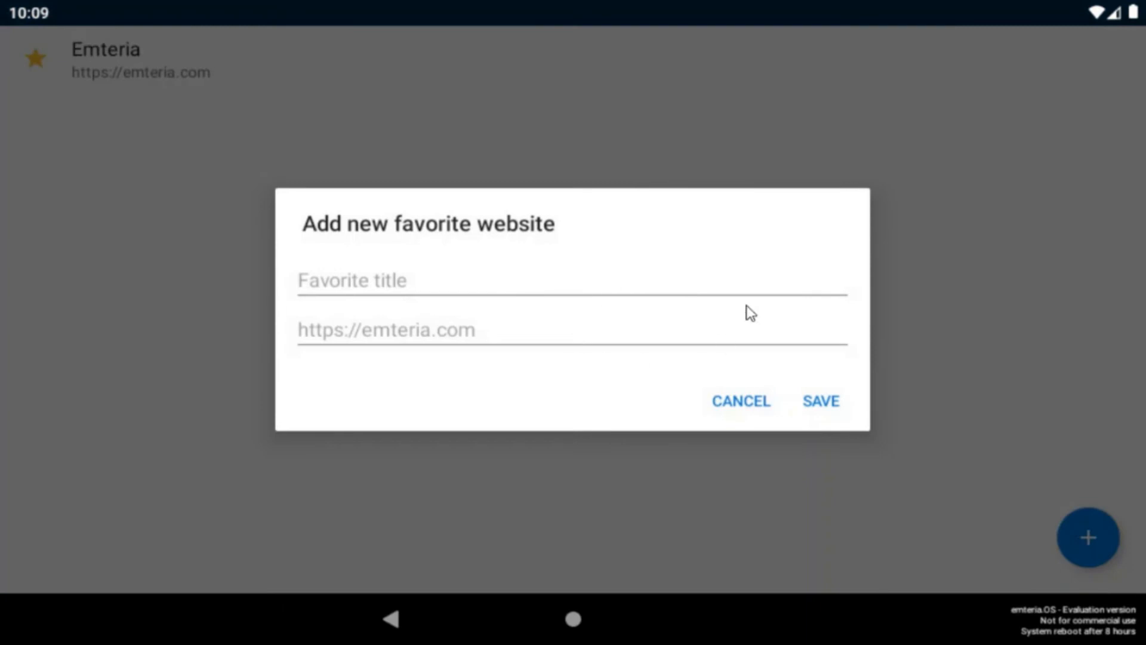
click(740, 401)
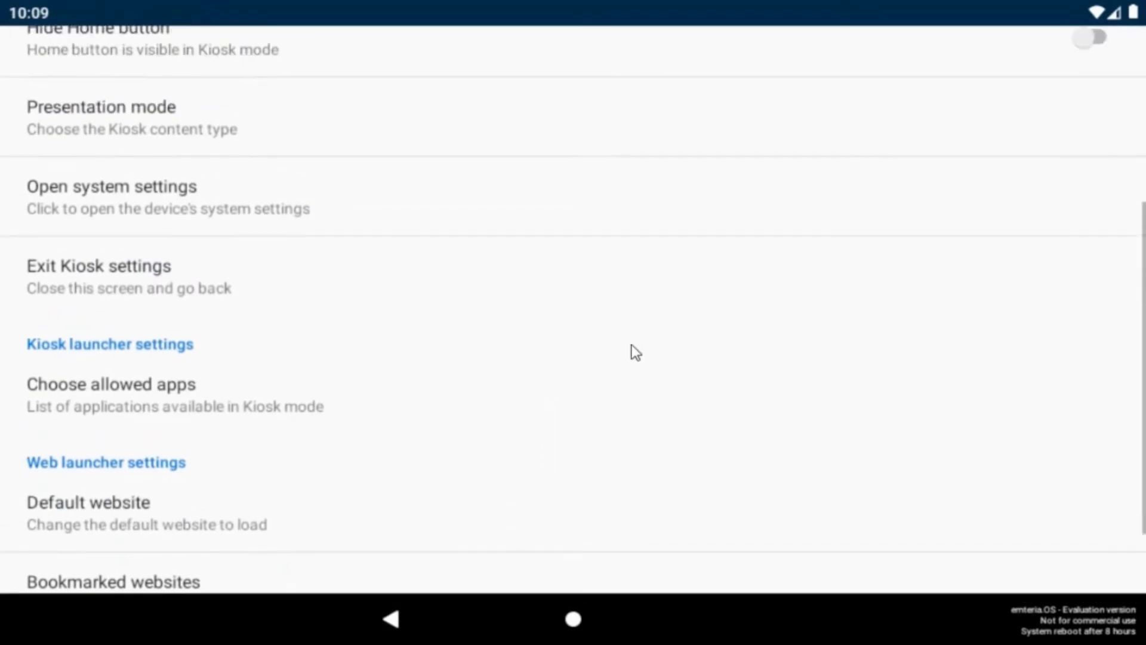
scroll(up, 3)
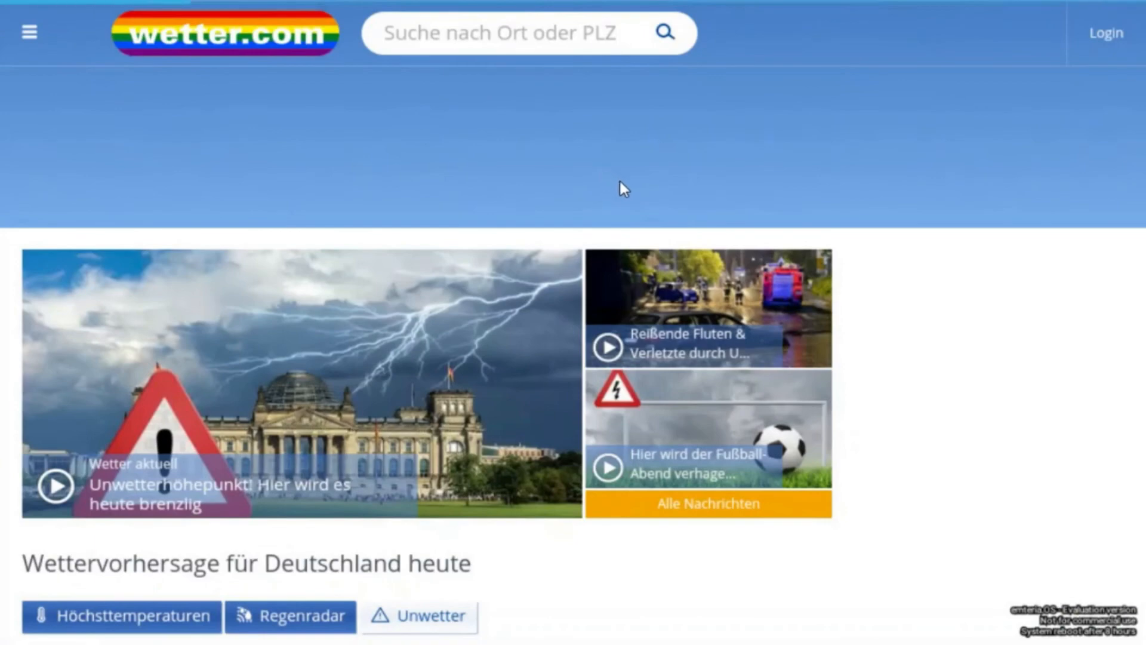
mouse_move(50, 186)
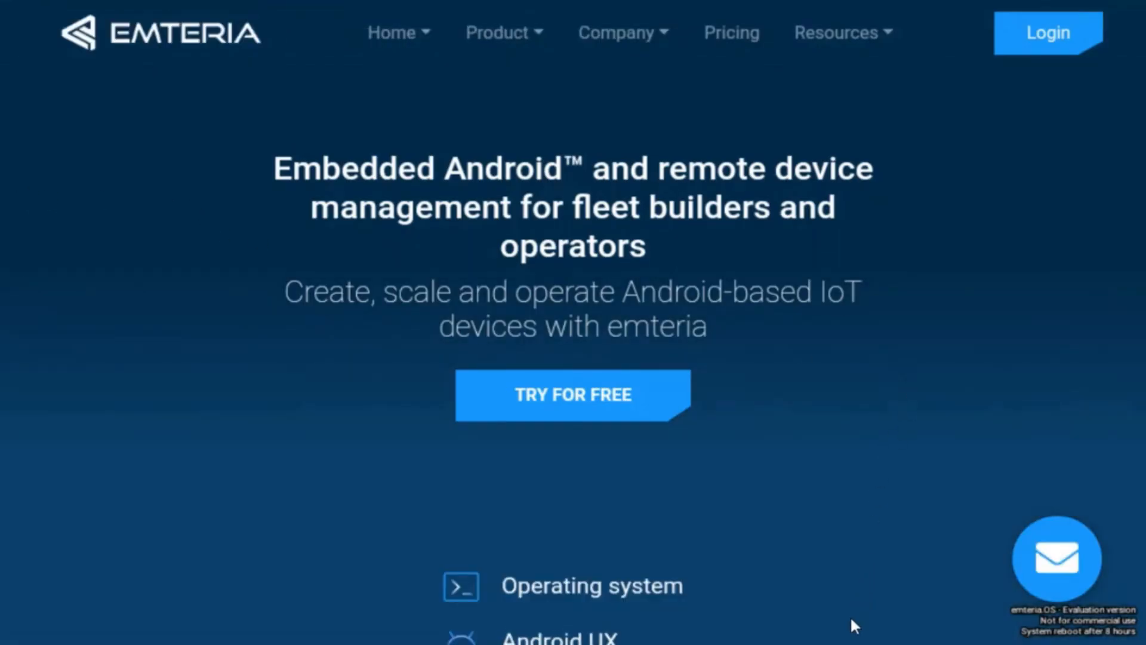
Scroll through the bookmarked emteria.com page in the web launcher.
scroll(down, 3)
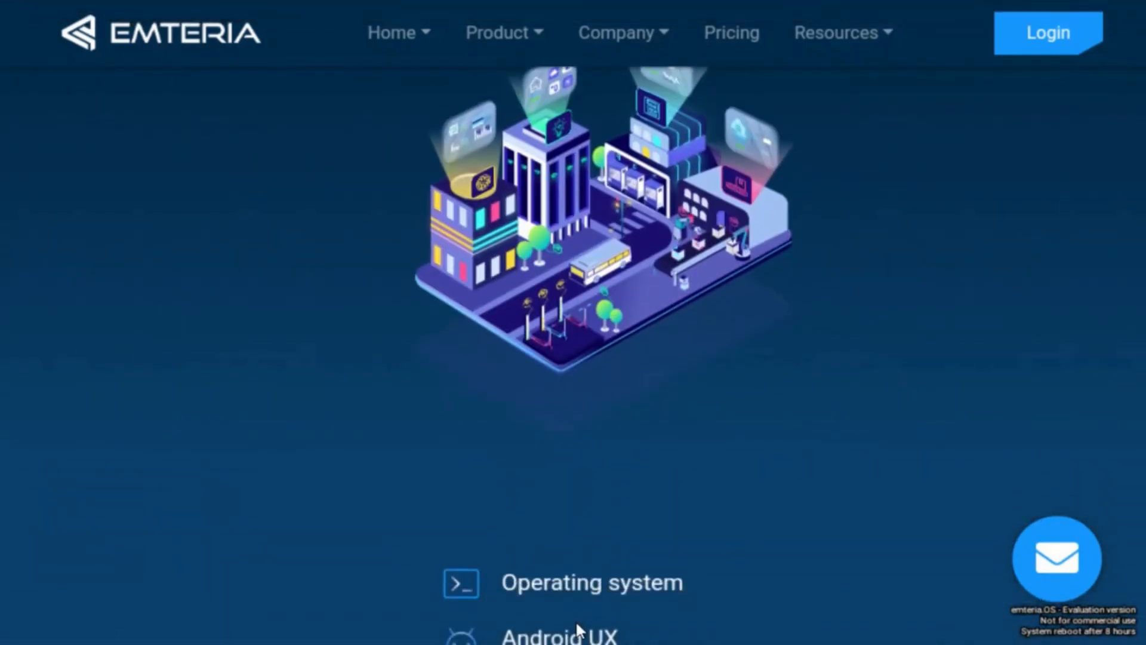
scroll(down, 3)
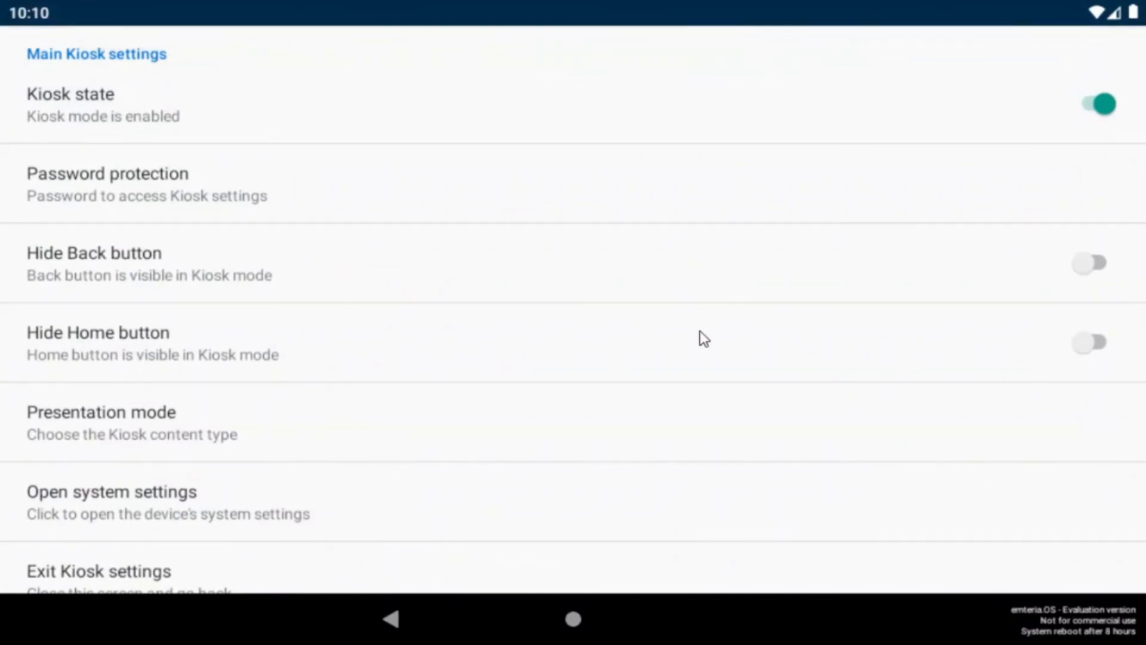
mouse_move(528, 198)
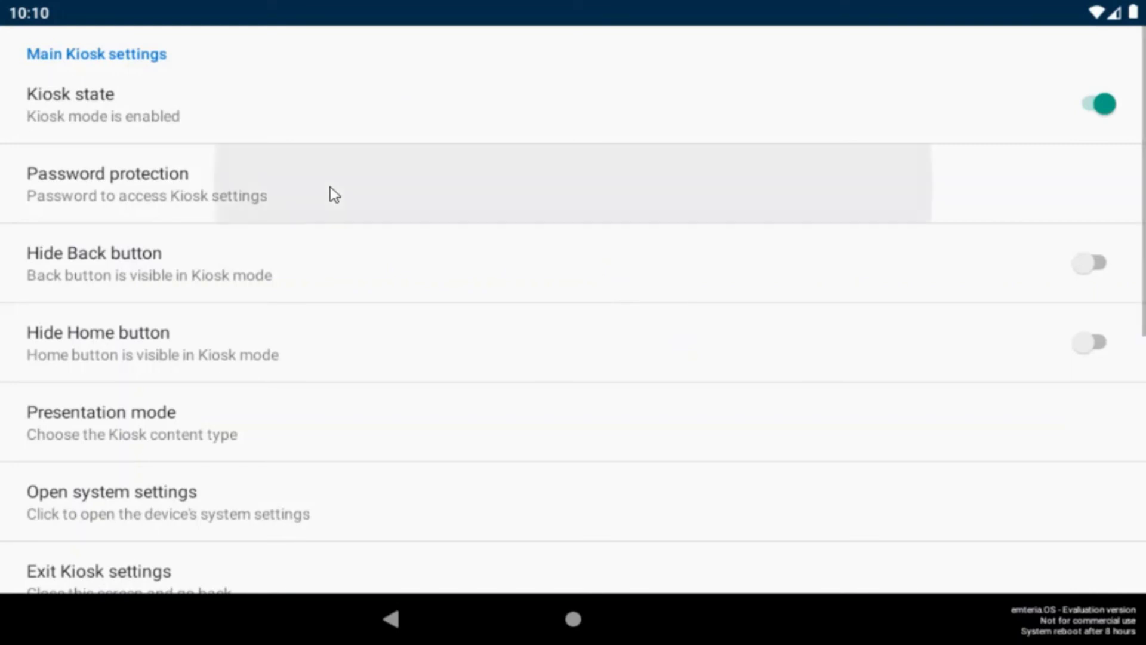
Enable Password protection for Kiosk settings and unlock them again with the password.
click(105, 184)
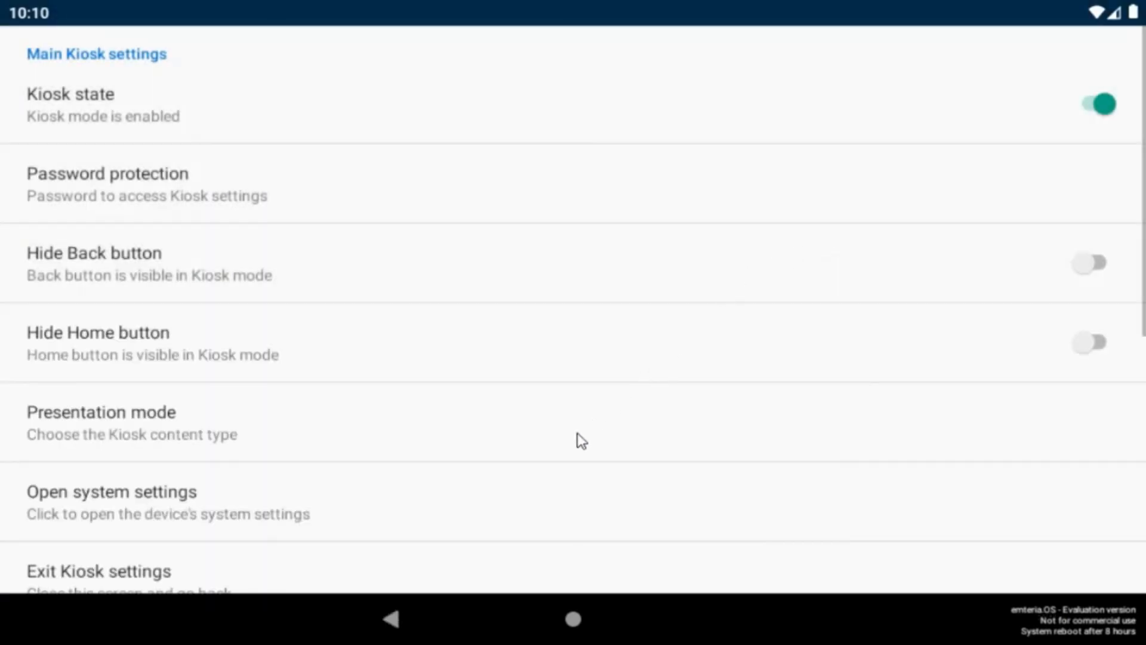
scroll(down, 3)
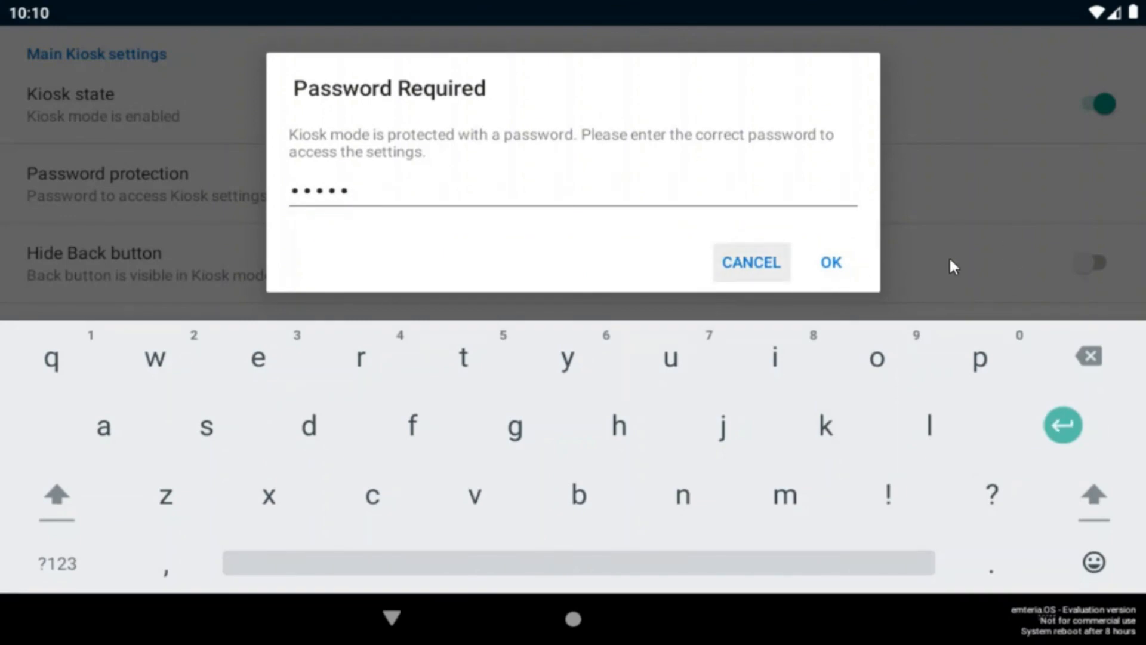
click(831, 262)
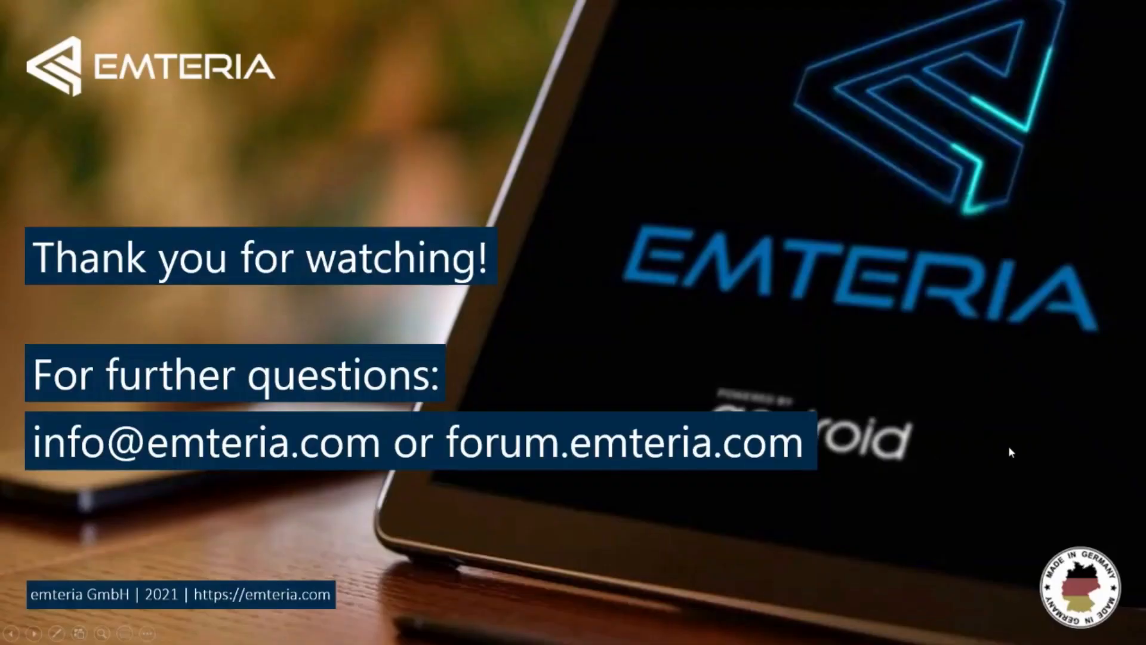
mouse_move(559, 335)
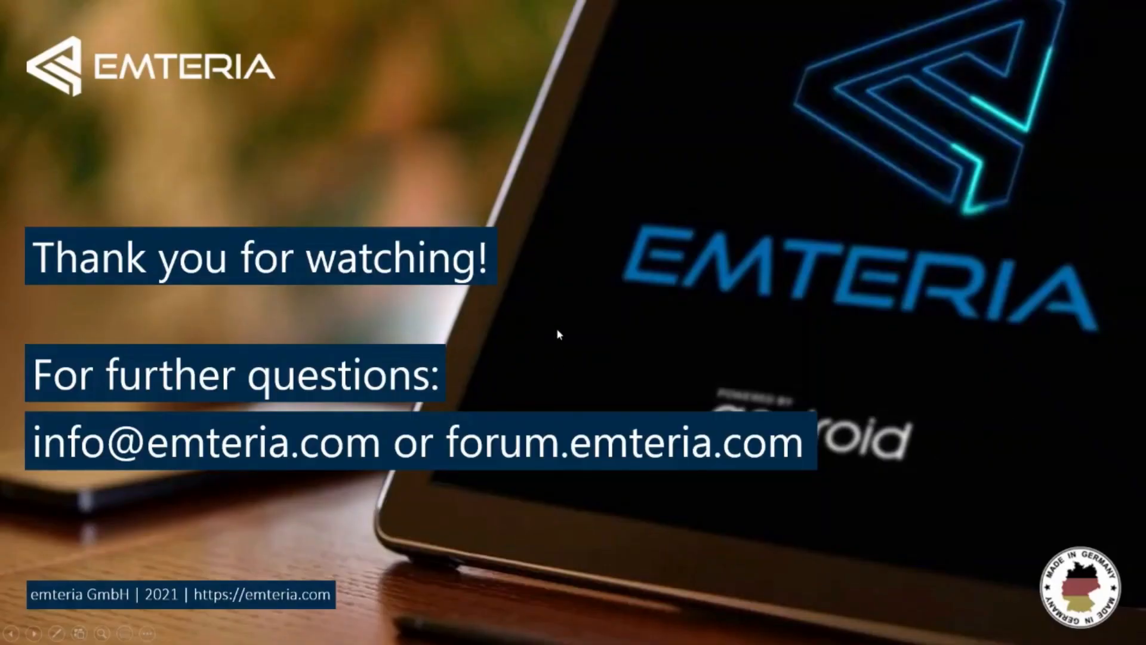